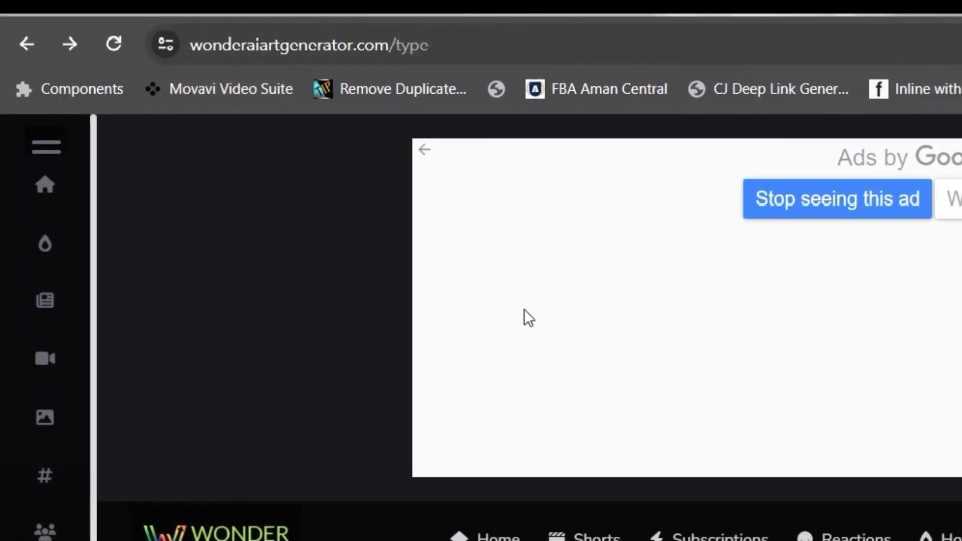
mouse_move(557, 401)
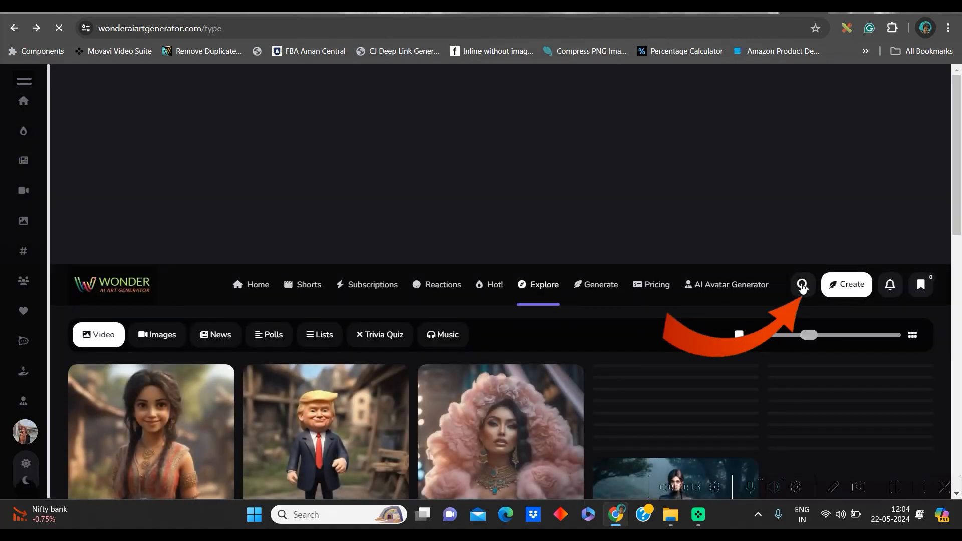
Step: Search the Wonder AI site for 'Messi' and browse the cute miniature Messi results
click(803, 284)
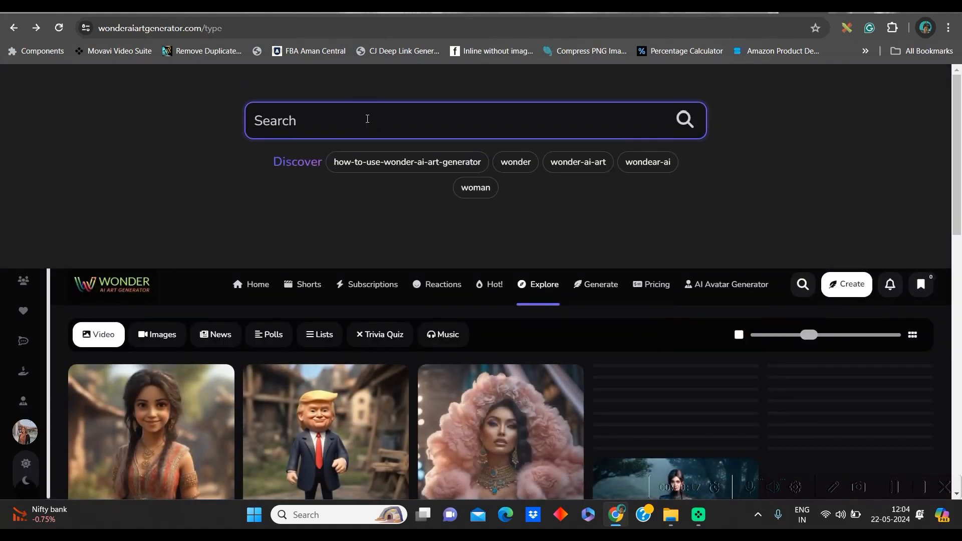
text(Messi)
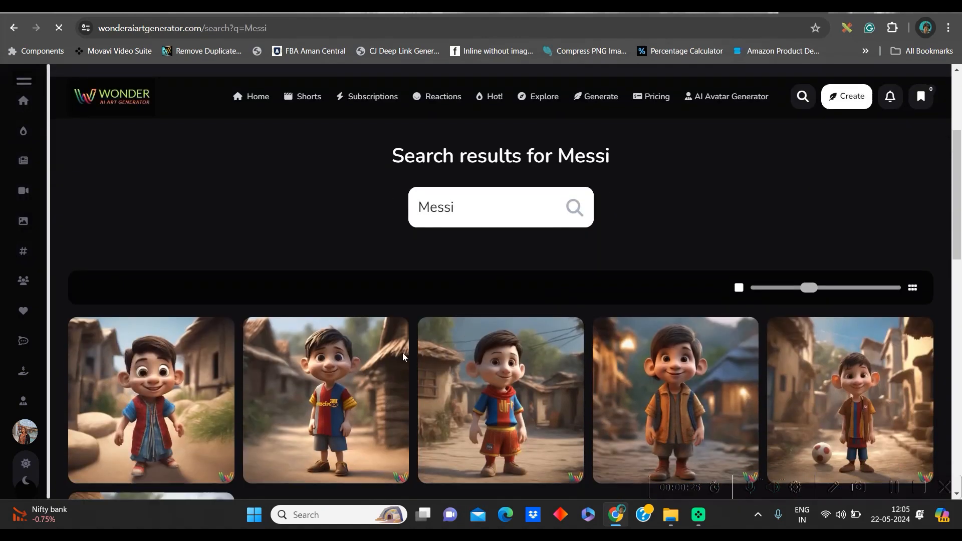
mouse_move(896, 395)
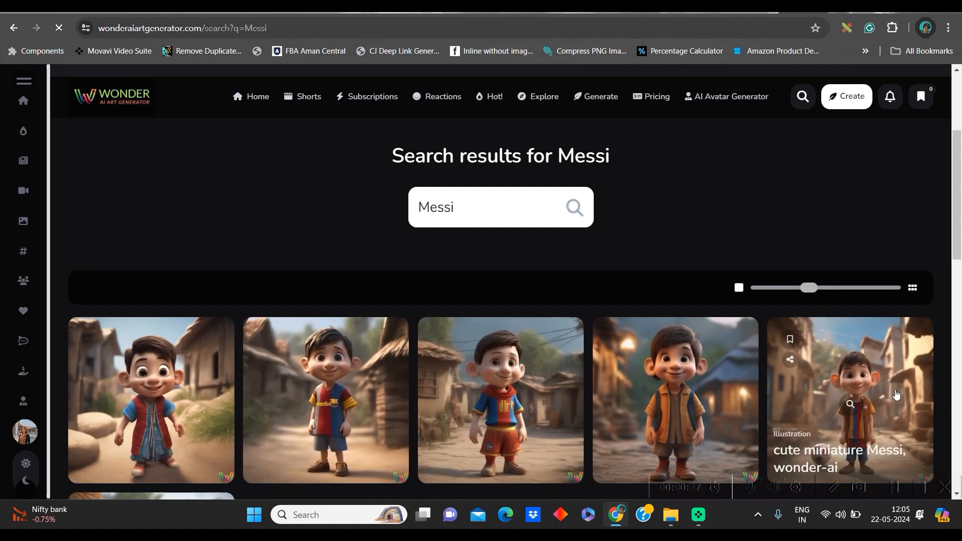
scroll(down, 3)
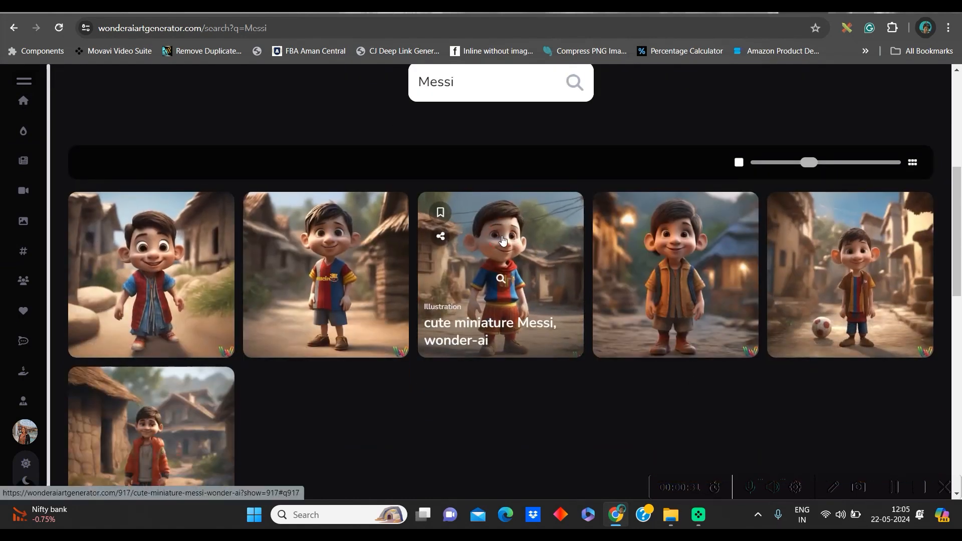
Step: View the cute miniature Messi post and copy its generation prompt
click(503, 278)
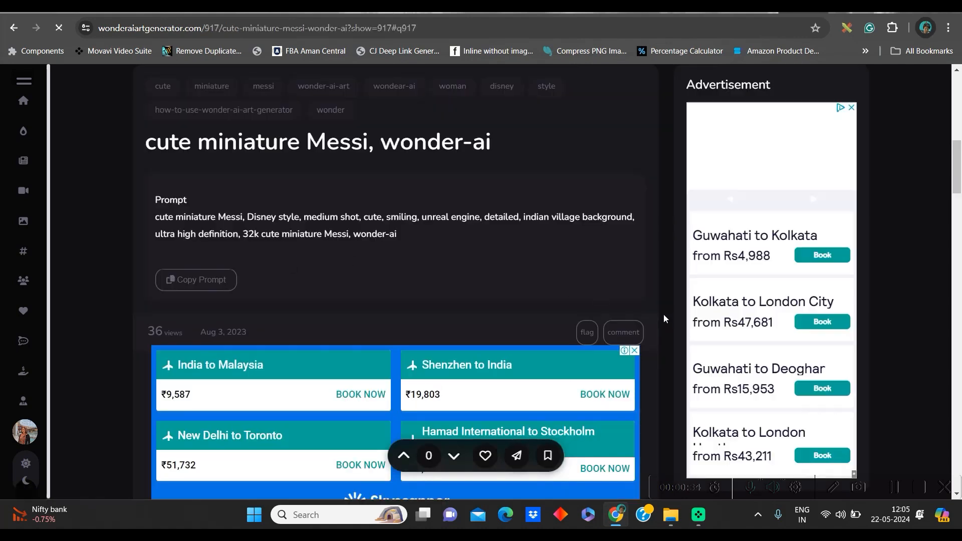
drag(271, 233, 397, 233)
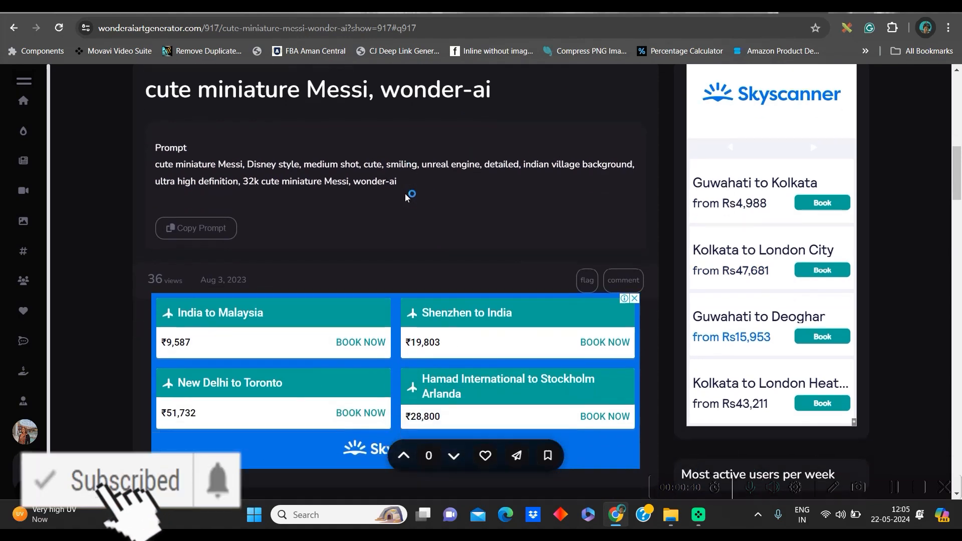
scroll(down, 3)
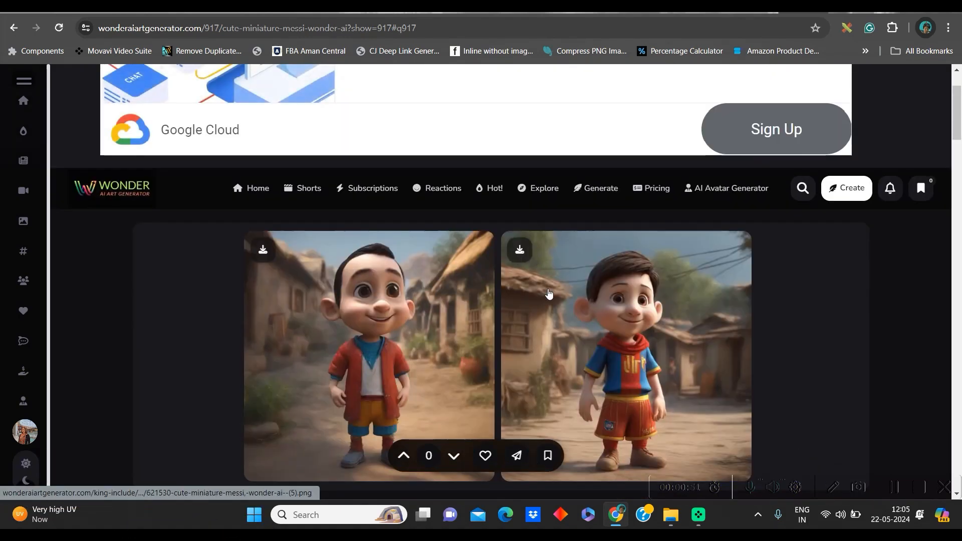
mouse_move(551, 267)
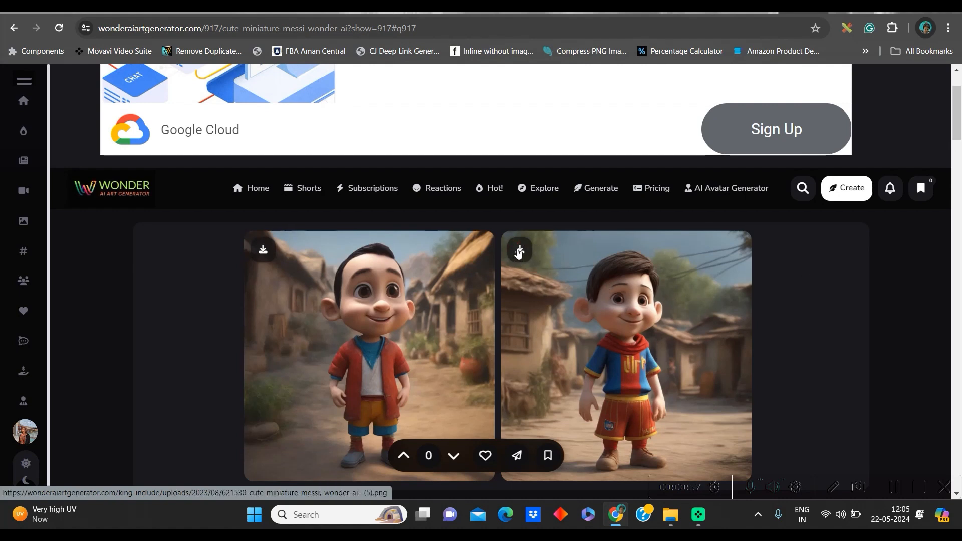
scroll(down, 3)
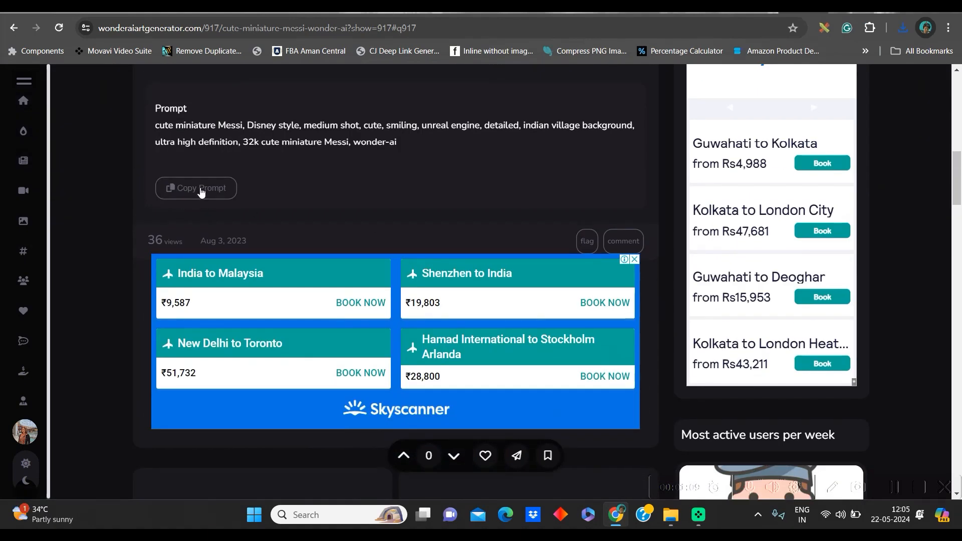
click(196, 188)
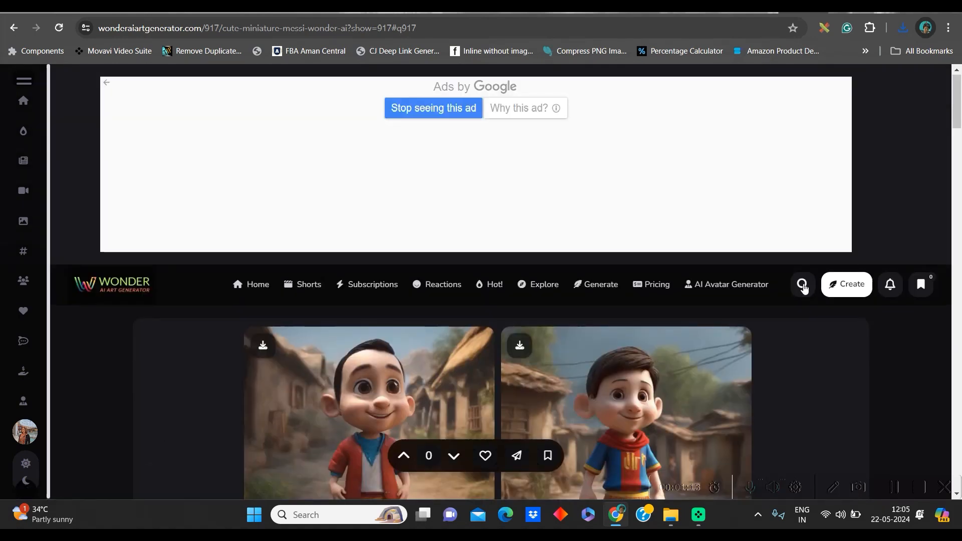
Step: Search the Wonder AI site for 'Maradona', which returns no results
click(802, 285)
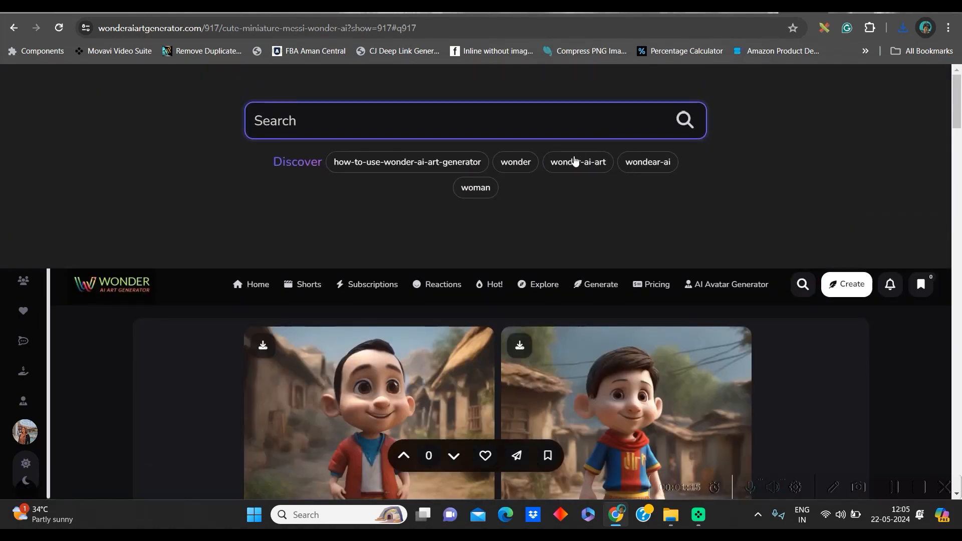
text(Maradona)
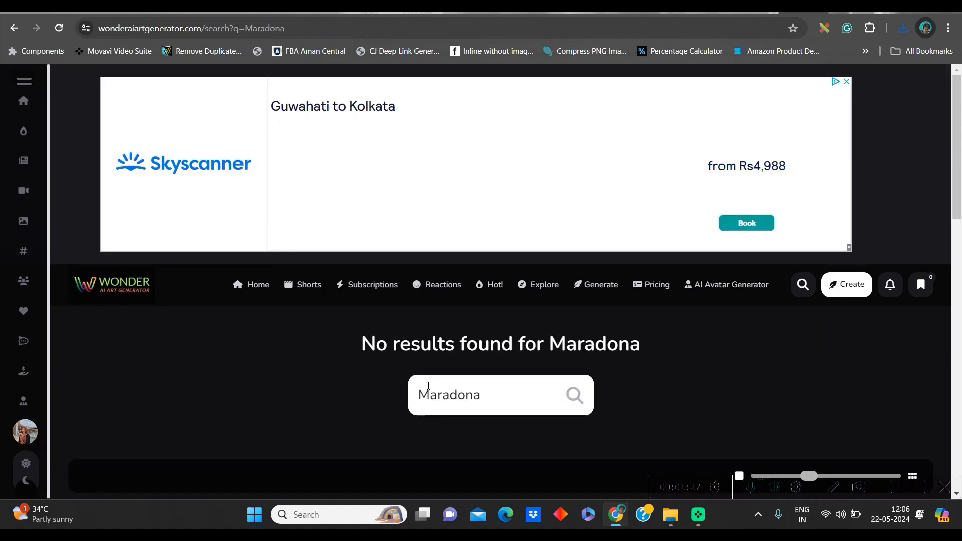
scroll(down, 3)
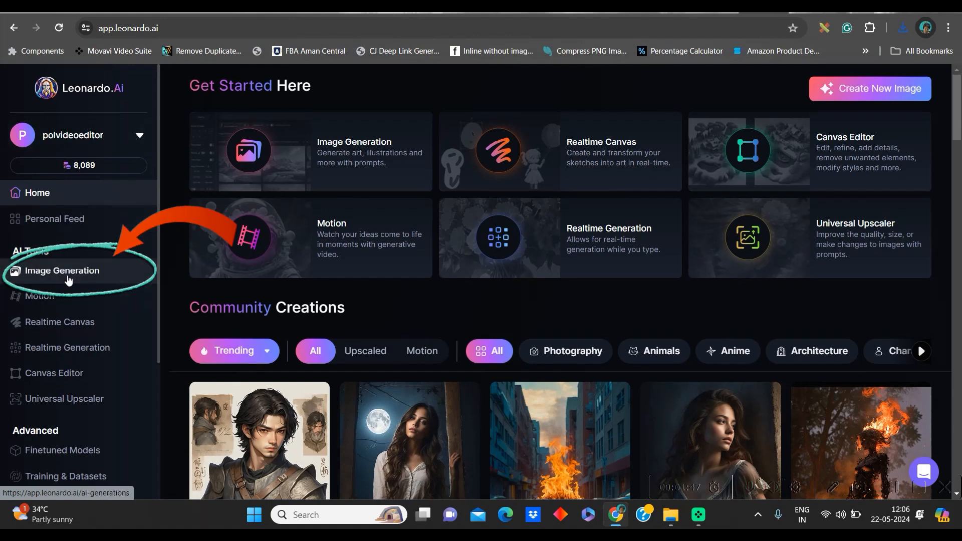
Step: In Leonardo.Ai image generation, replace Cristiano Ronaldo with 'Maradona' in the pasted prompt
click(63, 271)
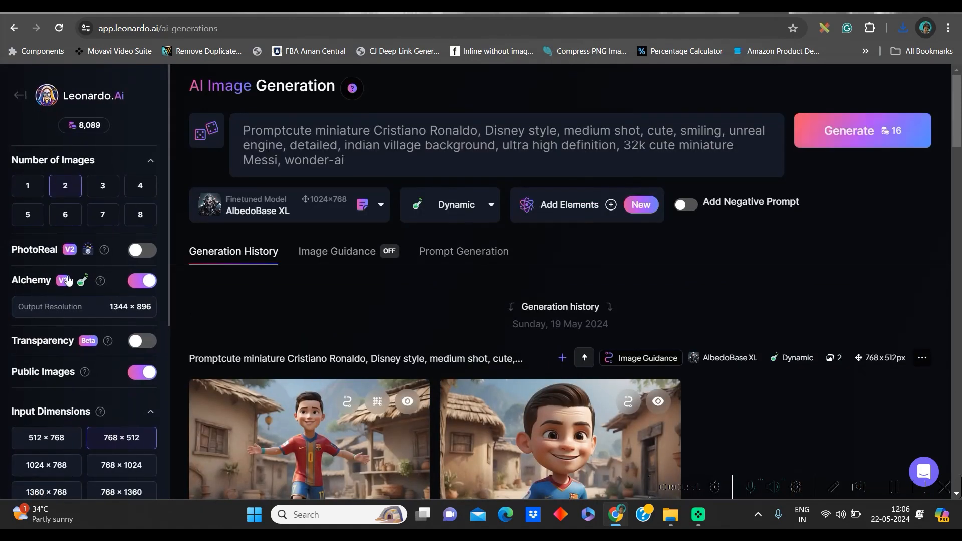
triple_click(473, 145)
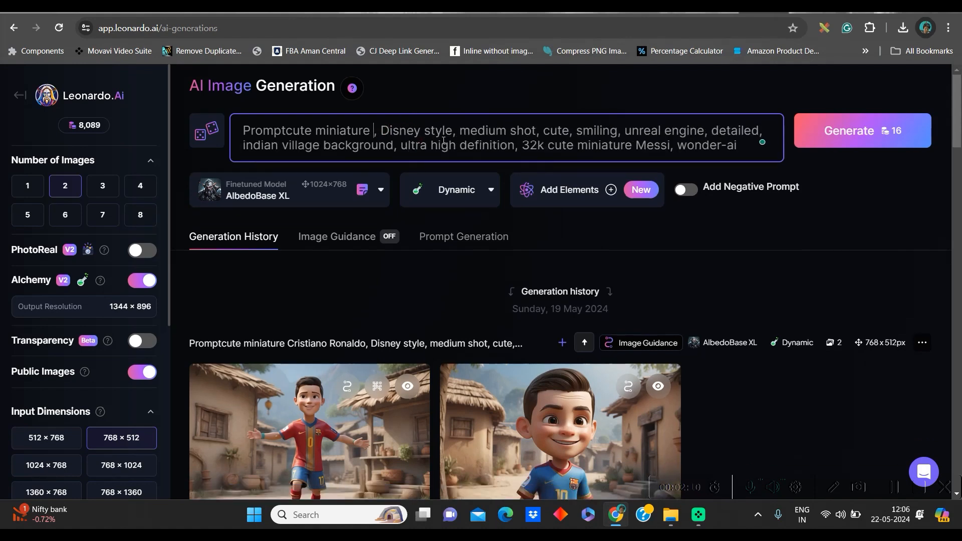
text(Maradona)
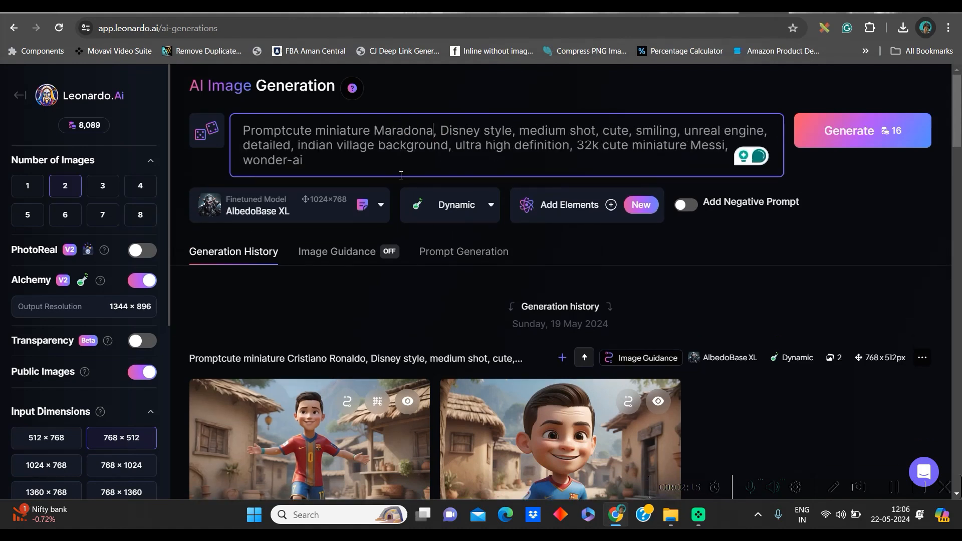
mouse_move(323, 389)
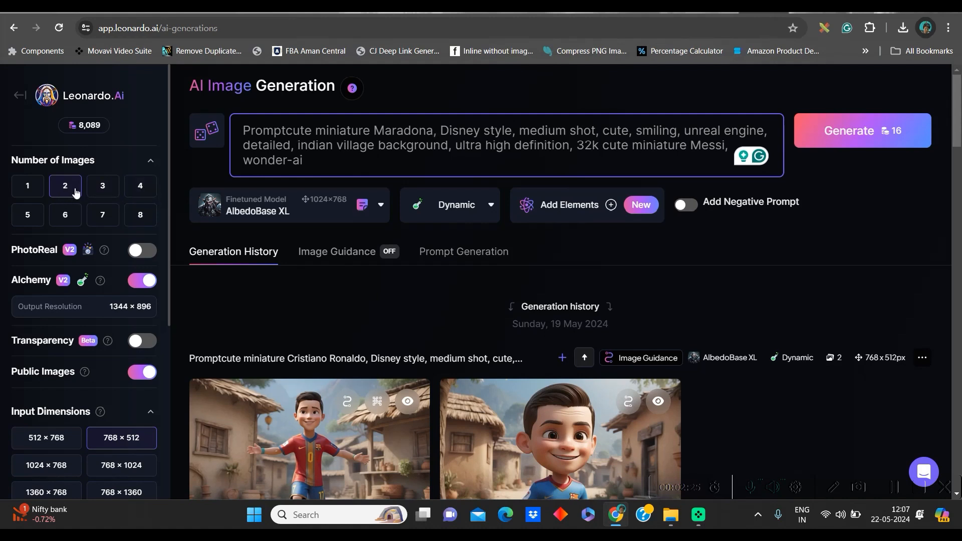
mouse_move(349, 217)
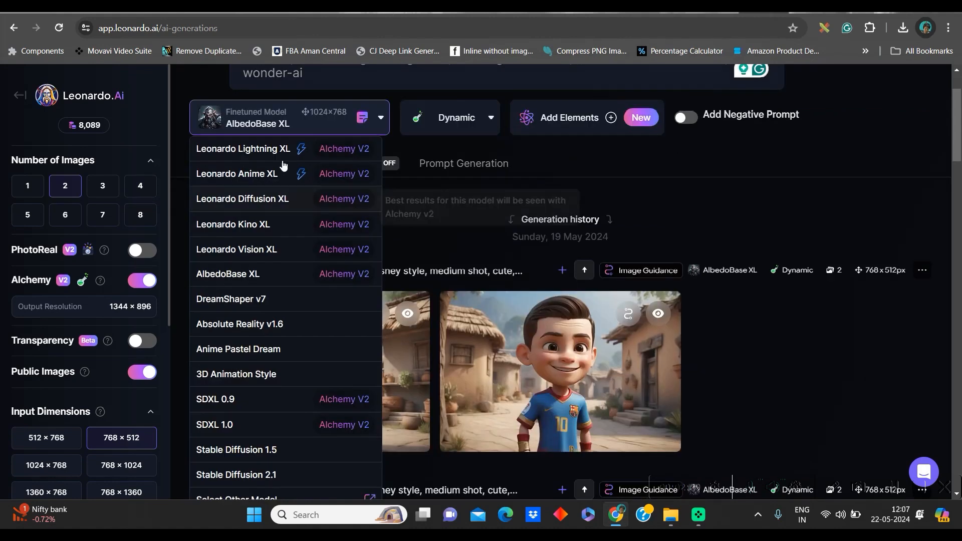
mouse_move(243, 375)
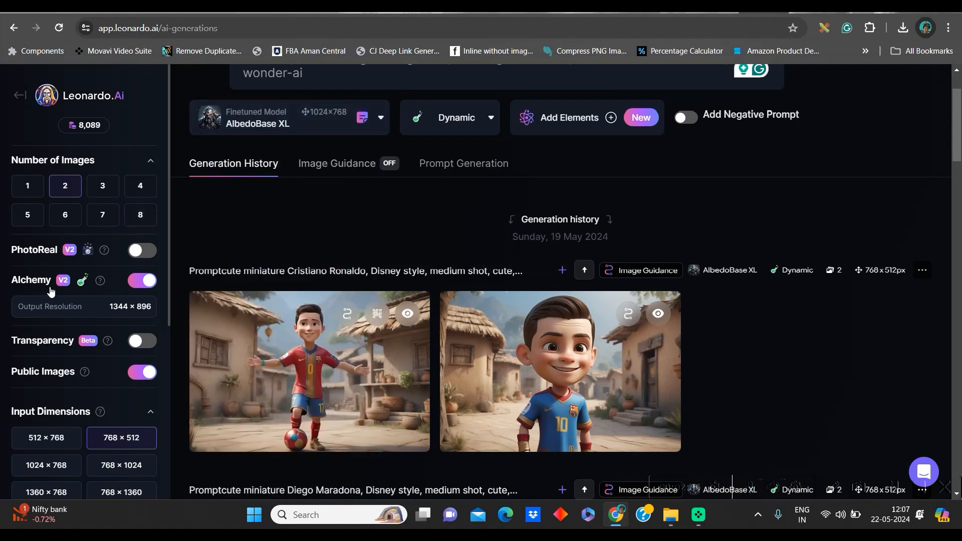
Step: Choose the 16:9 aspect ratio under Advanced Controls for the Maradona generation
scroll(down, 3)
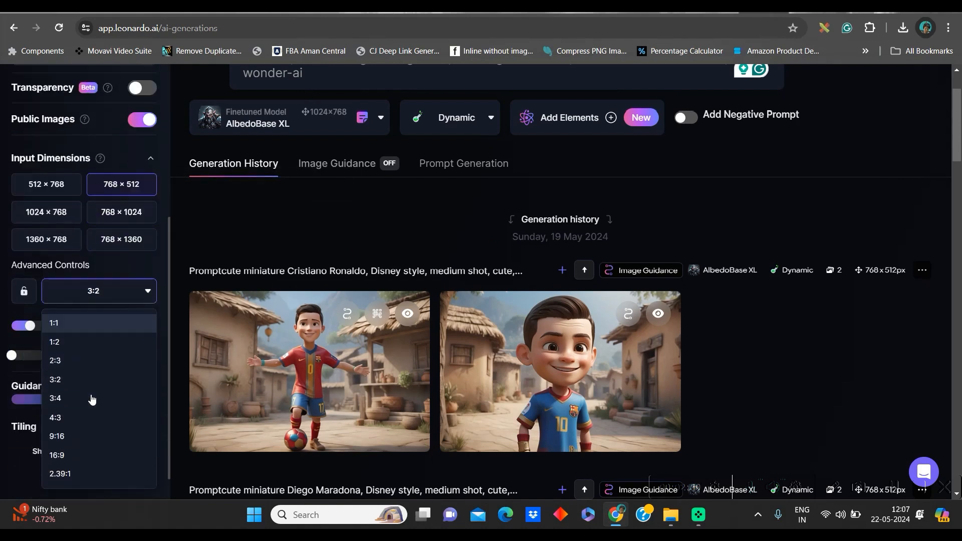
click(58, 455)
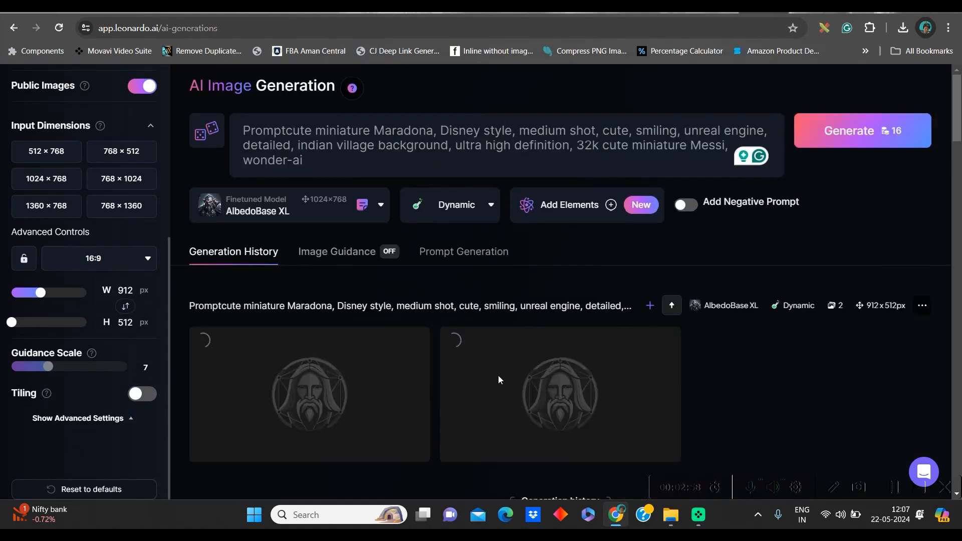
scroll(down, 3)
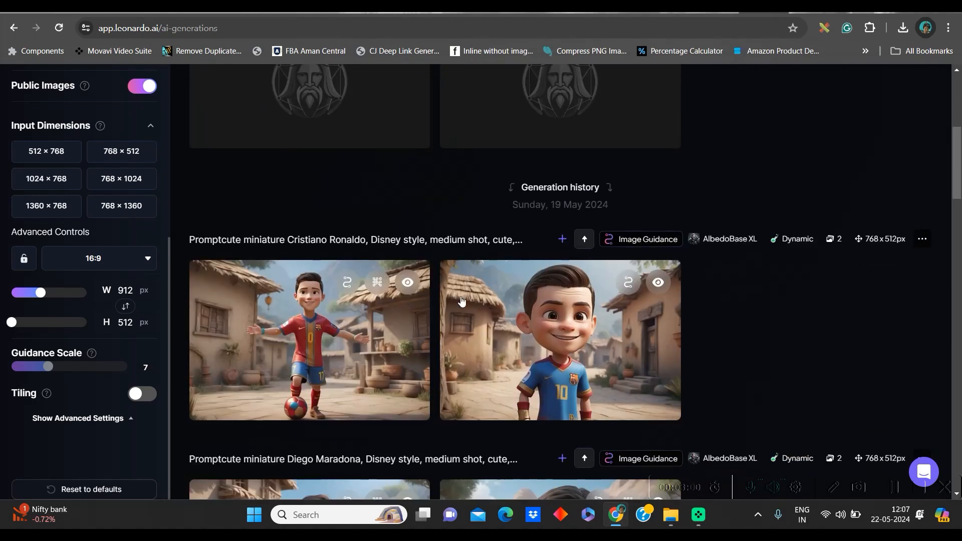
scroll(down, 3)
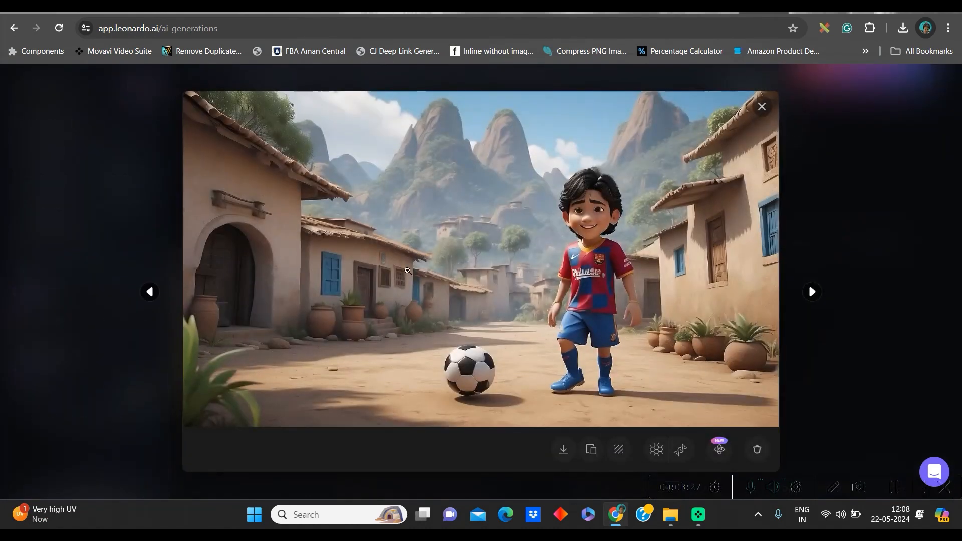
mouse_move(655, 450)
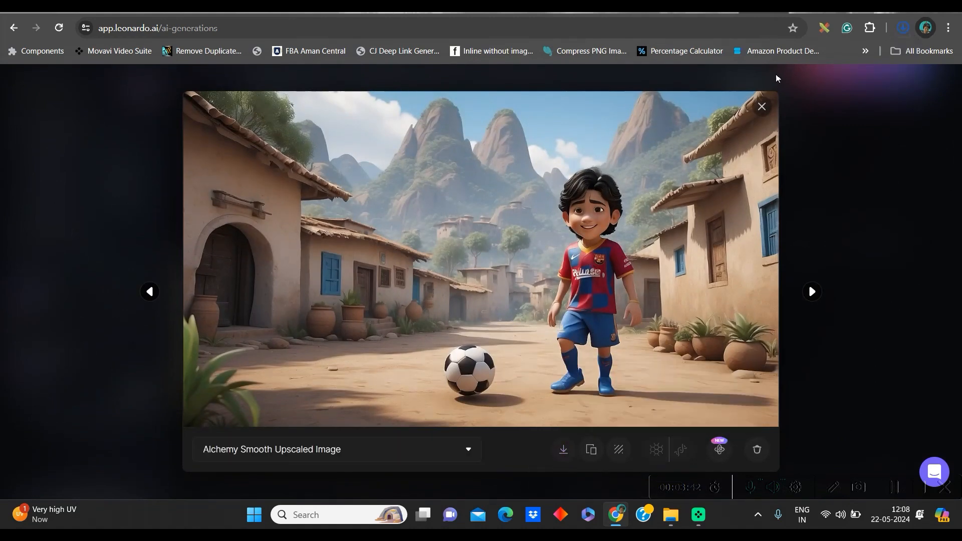
Step: Enlarge the generated boy-with-football village scene in the image viewer
click(761, 106)
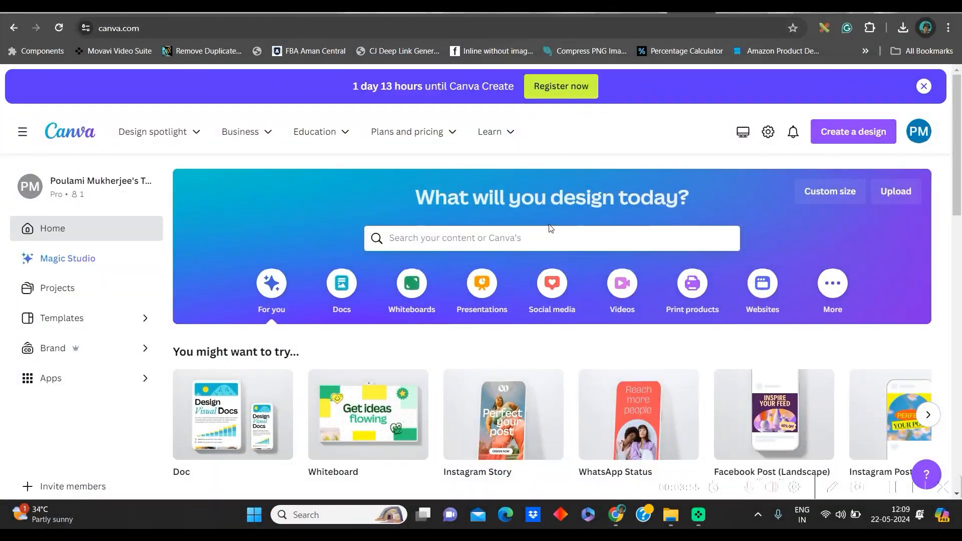
mouse_move(904, 132)
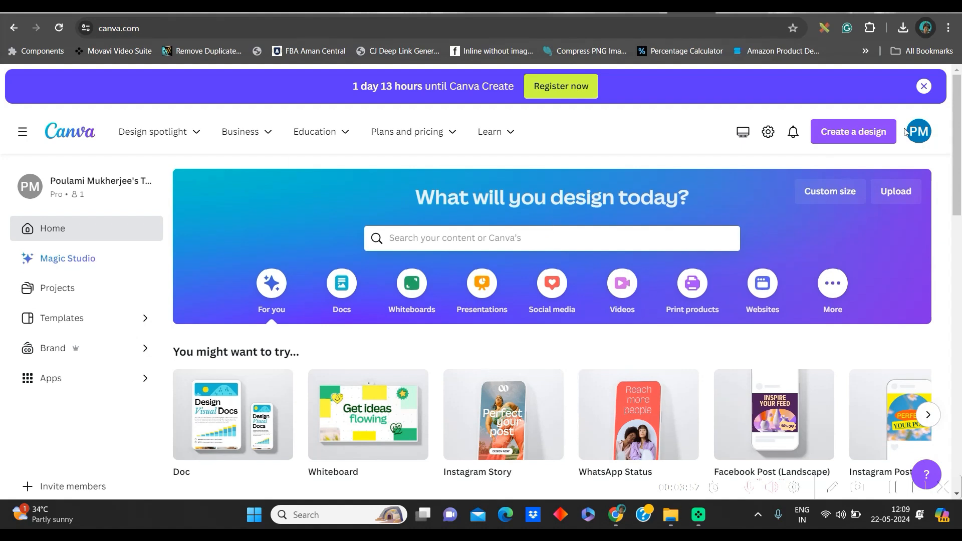
mouse_move(849, 137)
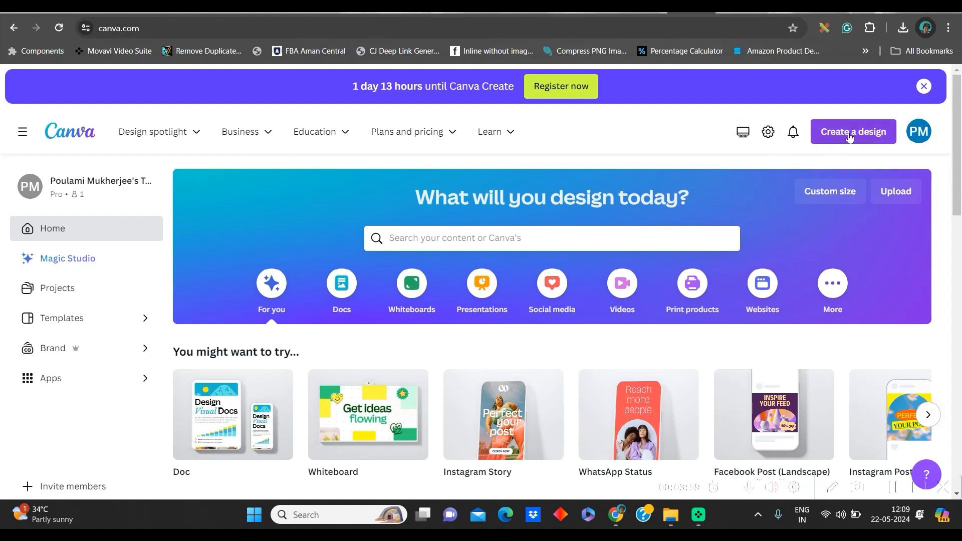
Step: Create a new blank 'YouTube Video' design from the Canva home page
click(853, 131)
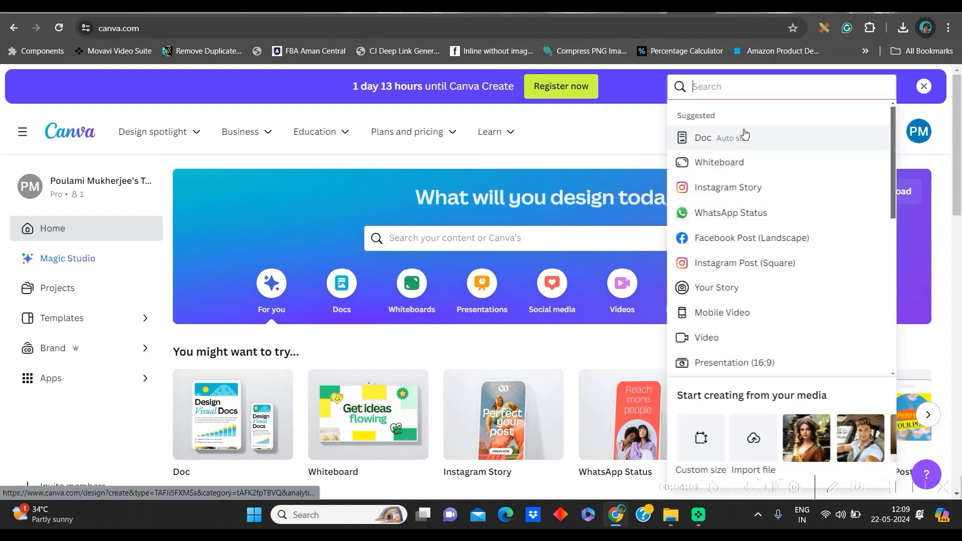
mouse_move(743, 66)
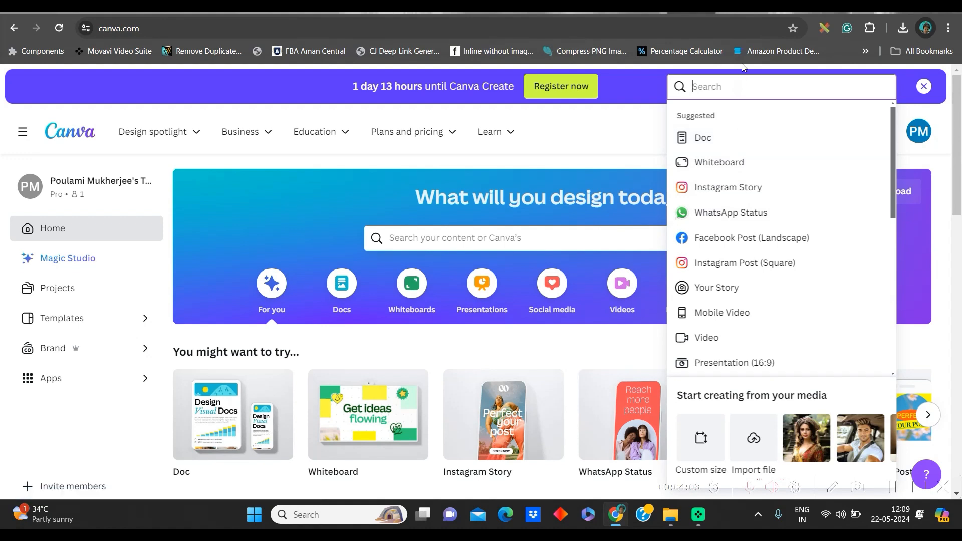
text(YouTube Video)
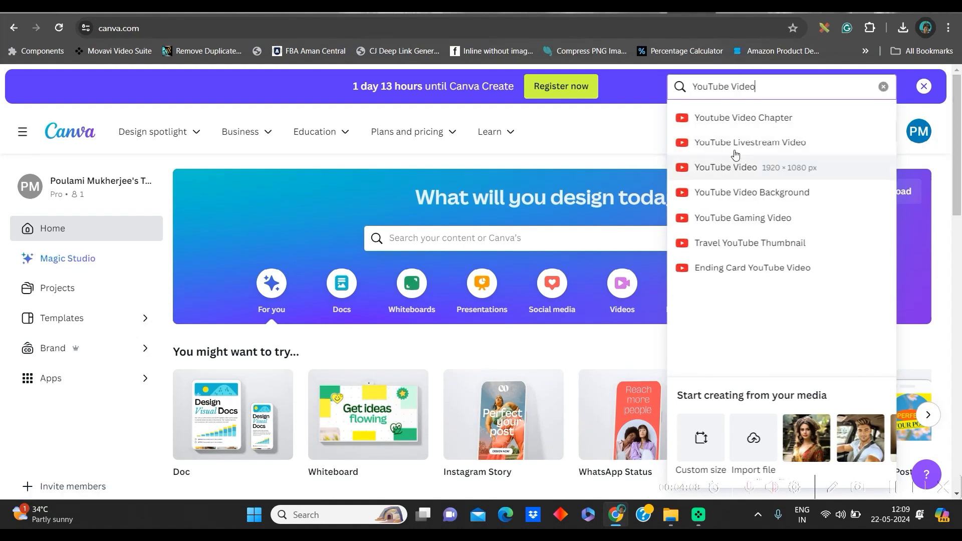
mouse_move(747, 176)
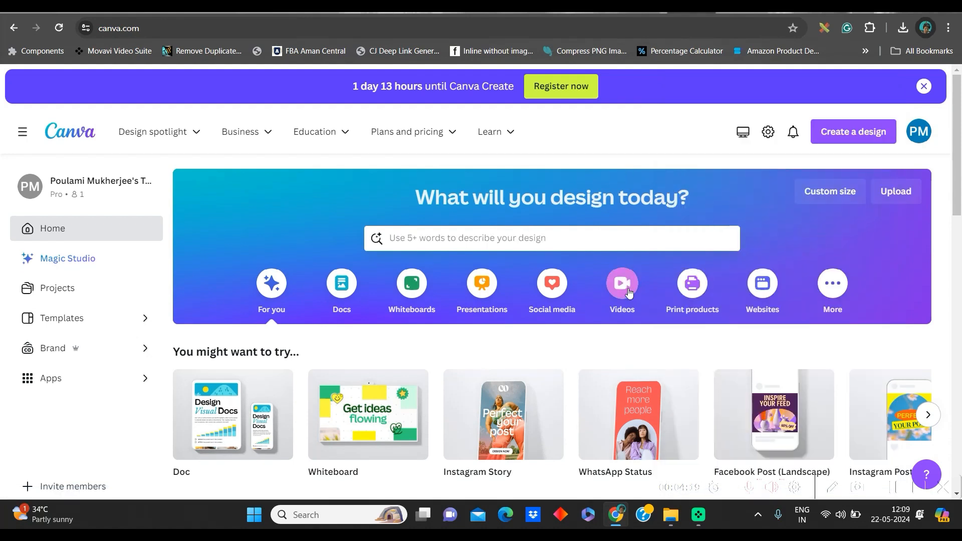
click(621, 283)
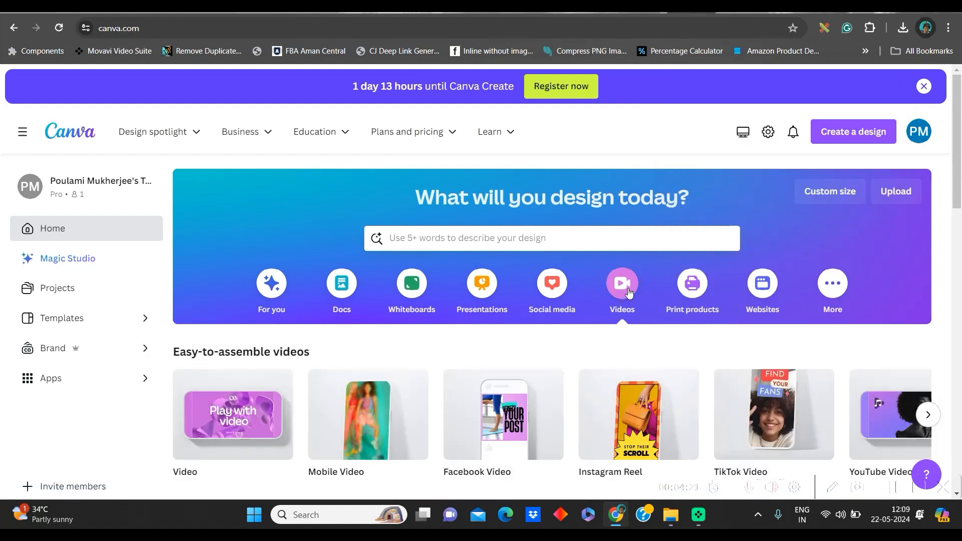
click(621, 283)
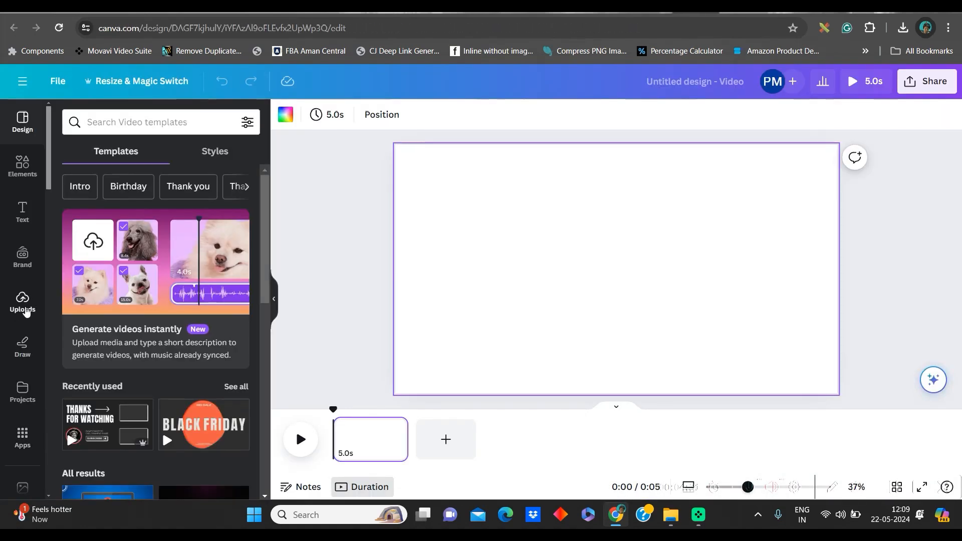
Step: Upload the cute miniature footballer PNG and place it on the video's first page
click(22, 302)
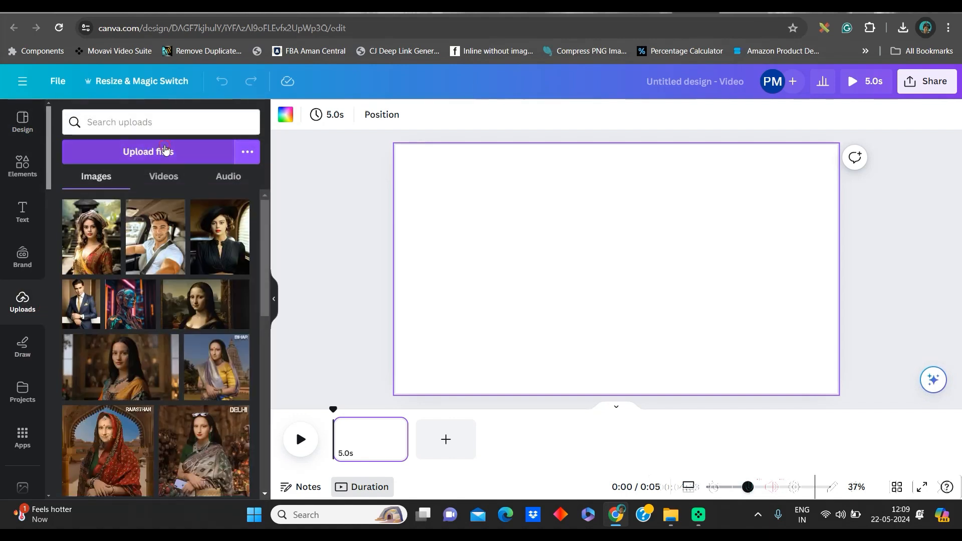
click(160, 153)
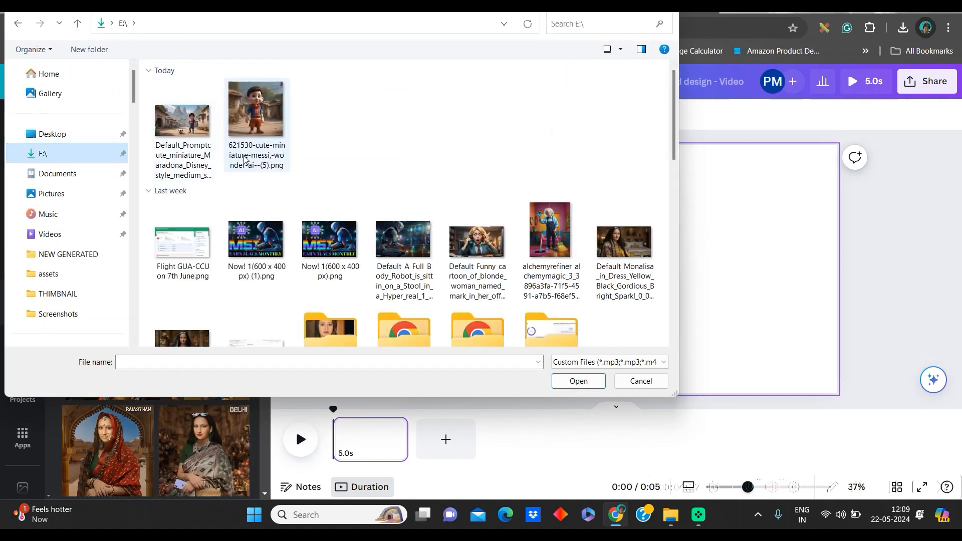
click(182, 120)
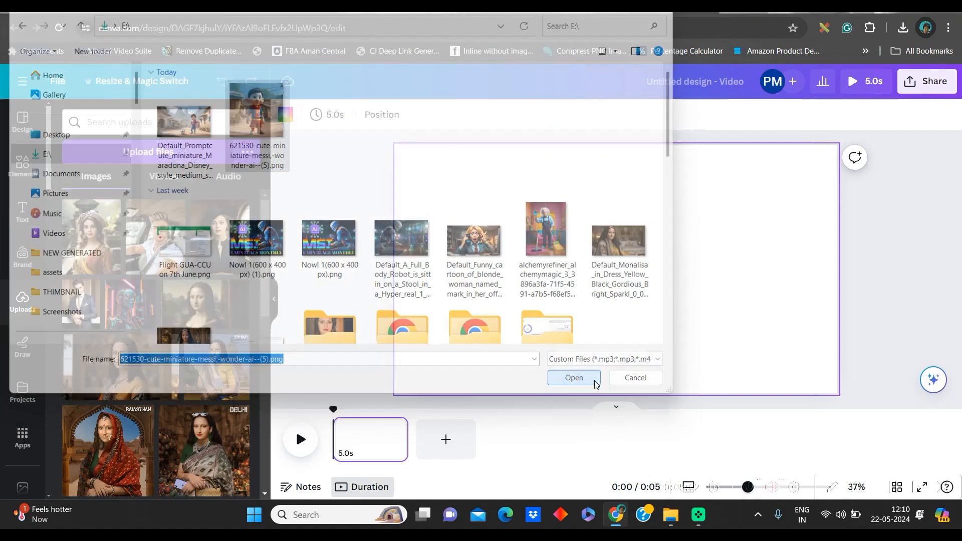
click(573, 378)
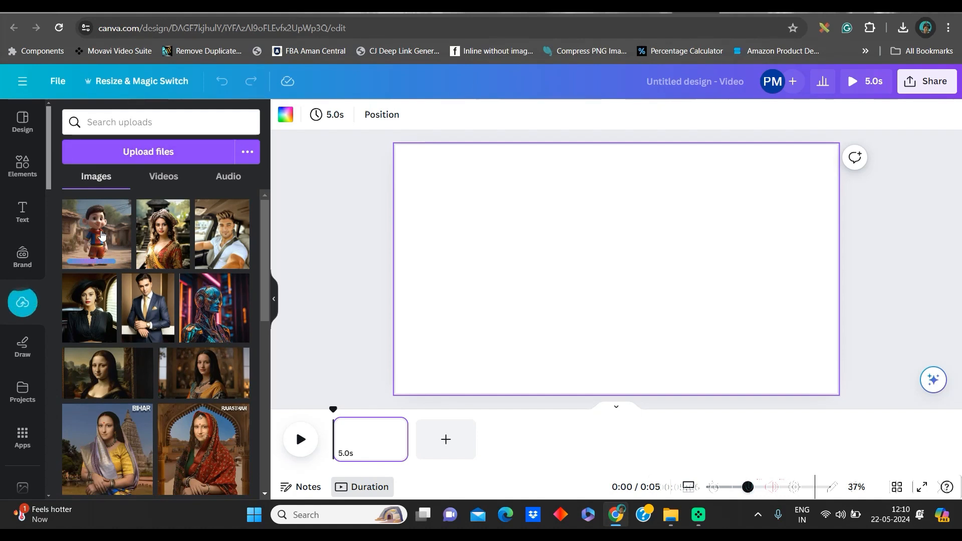
click(102, 234)
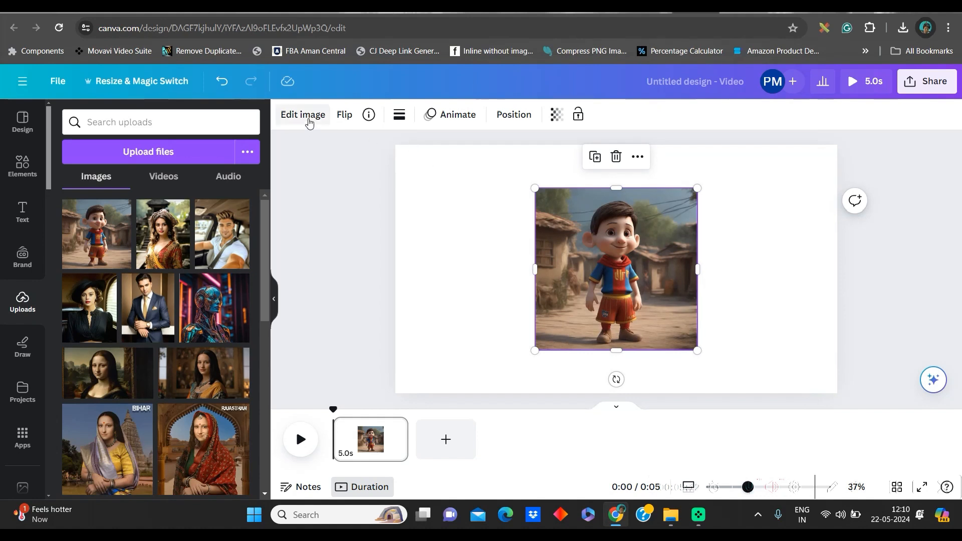
Step: Magic Expand the boy picture to the whole page and keep the lower-left village version
click(303, 116)
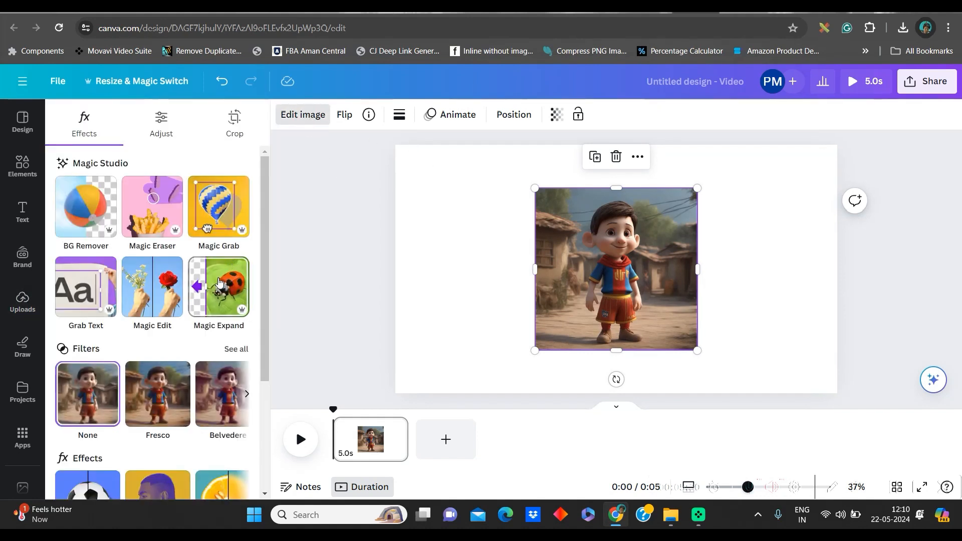
click(234, 120)
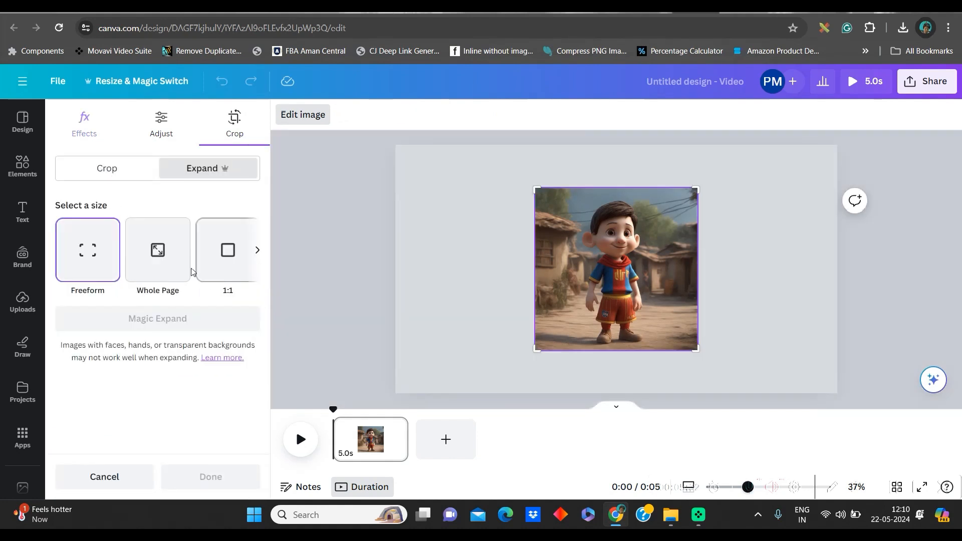
click(157, 249)
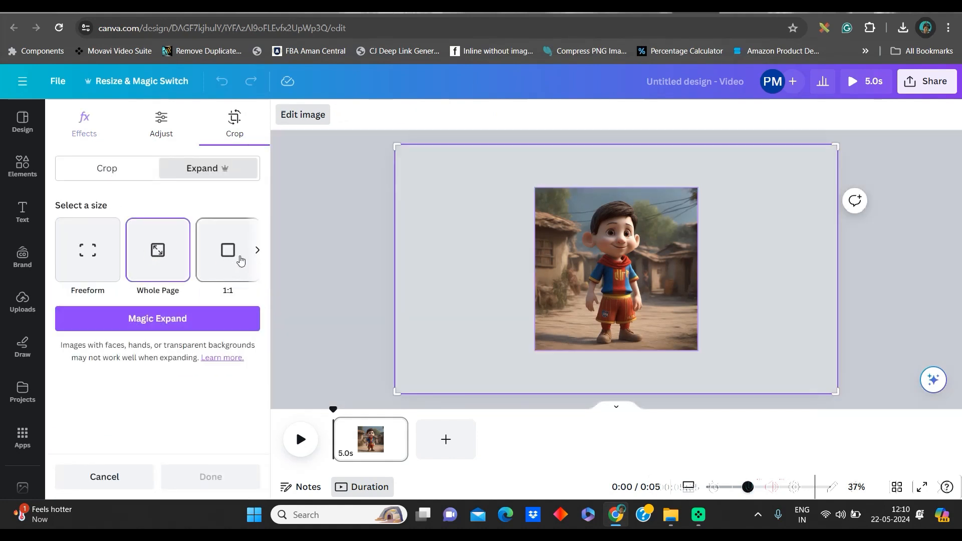
click(256, 250)
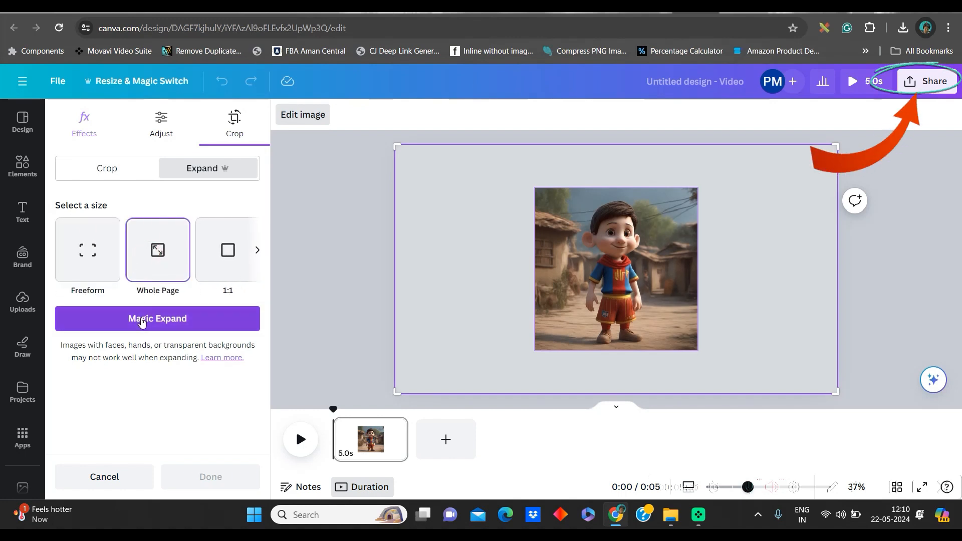
click(157, 318)
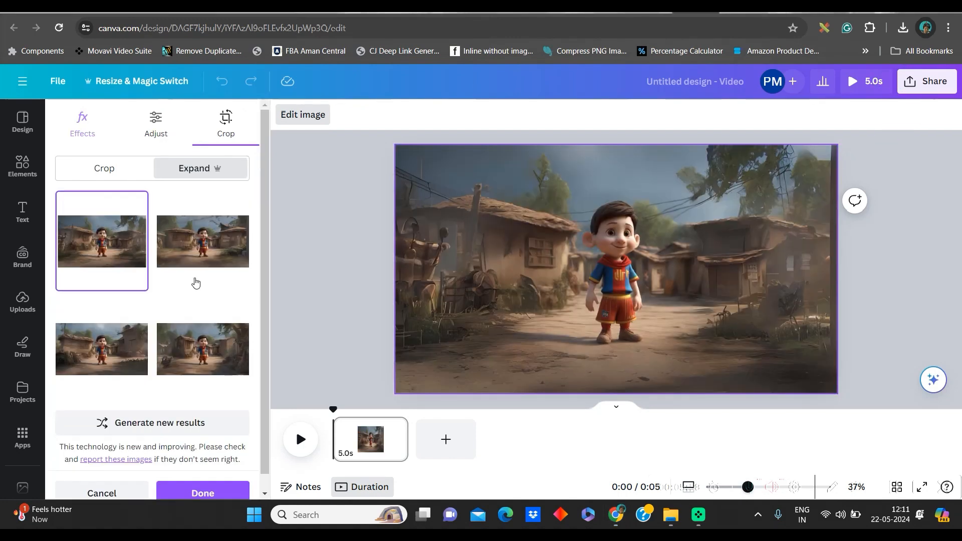
click(101, 349)
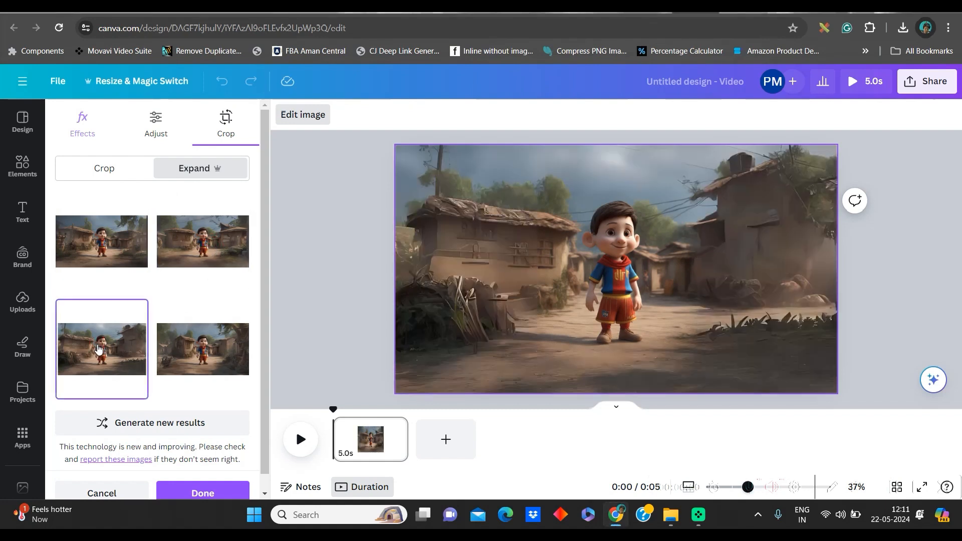
click(203, 348)
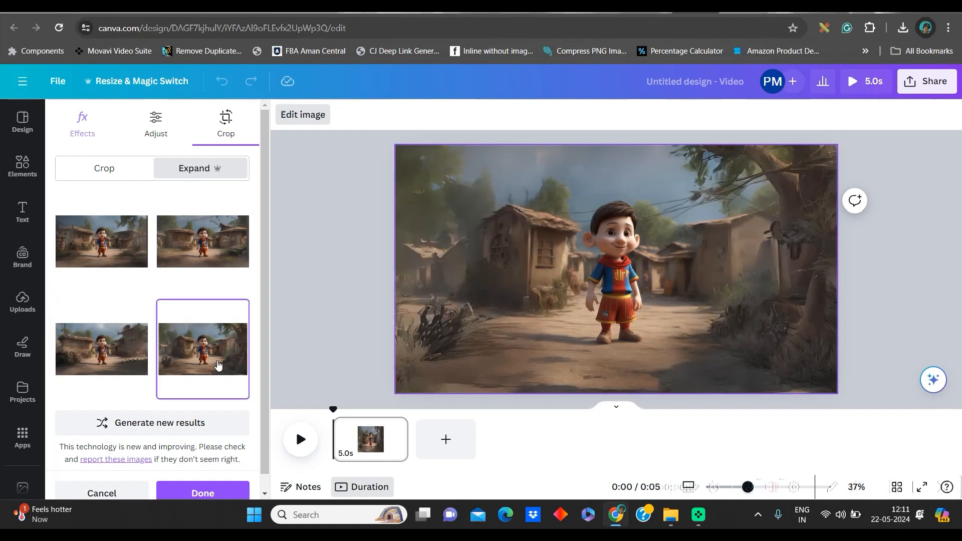
mouse_move(124, 357)
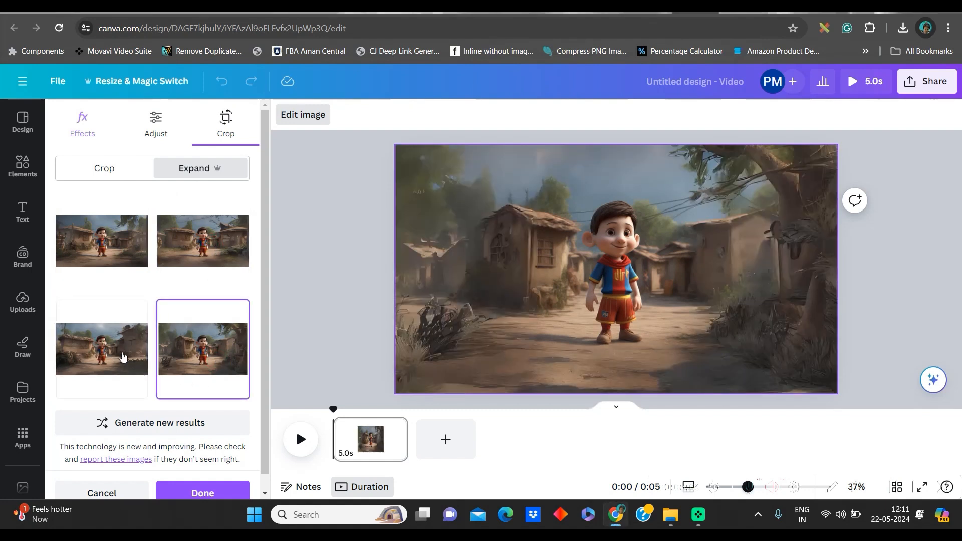
click(102, 349)
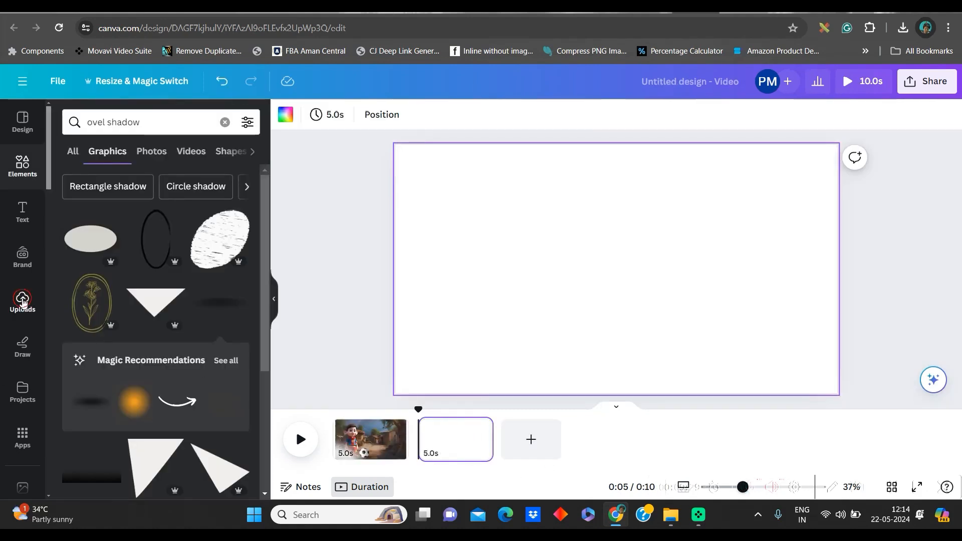
Step: Place the footballer village scene picture on the second page
click(22, 301)
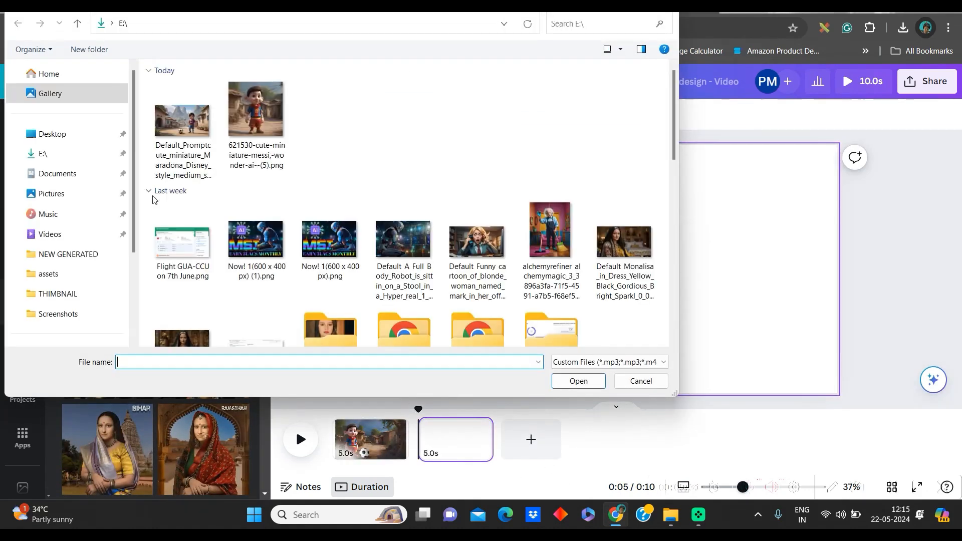
click(641, 381)
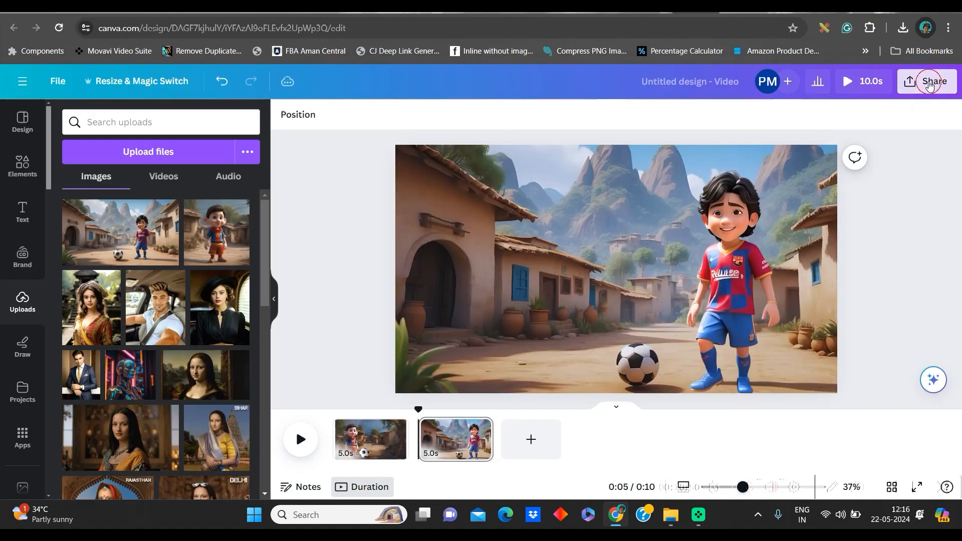
Step: Download both pages of the design as PNG images
click(926, 81)
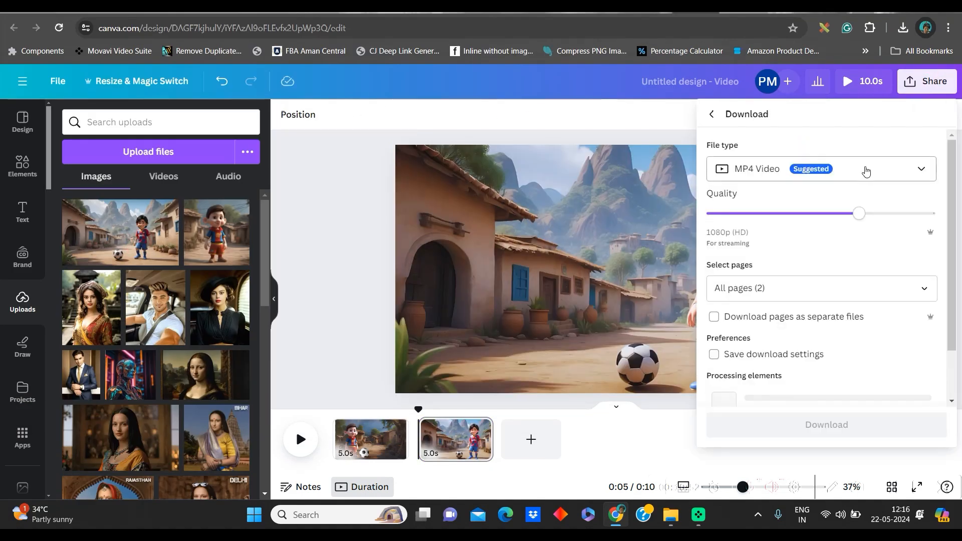
click(821, 169)
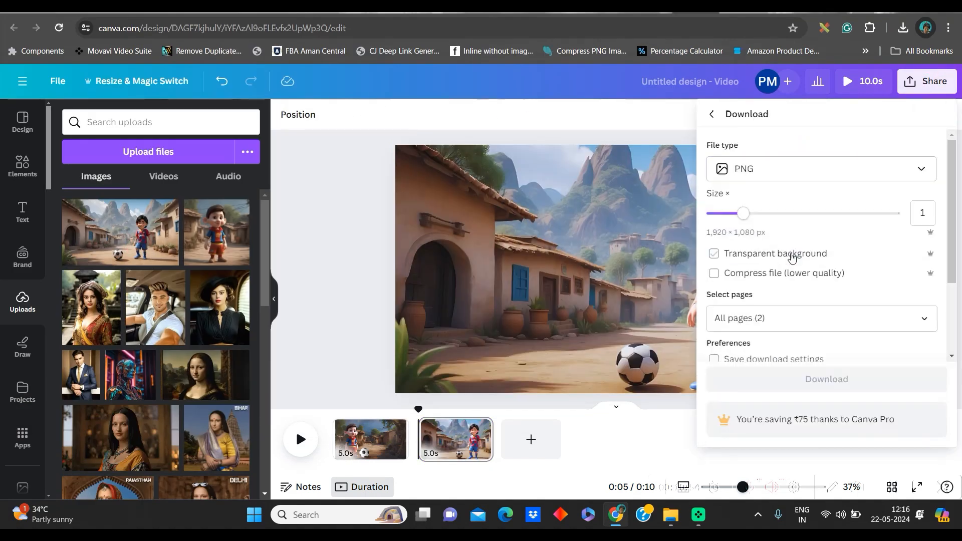
click(714, 253)
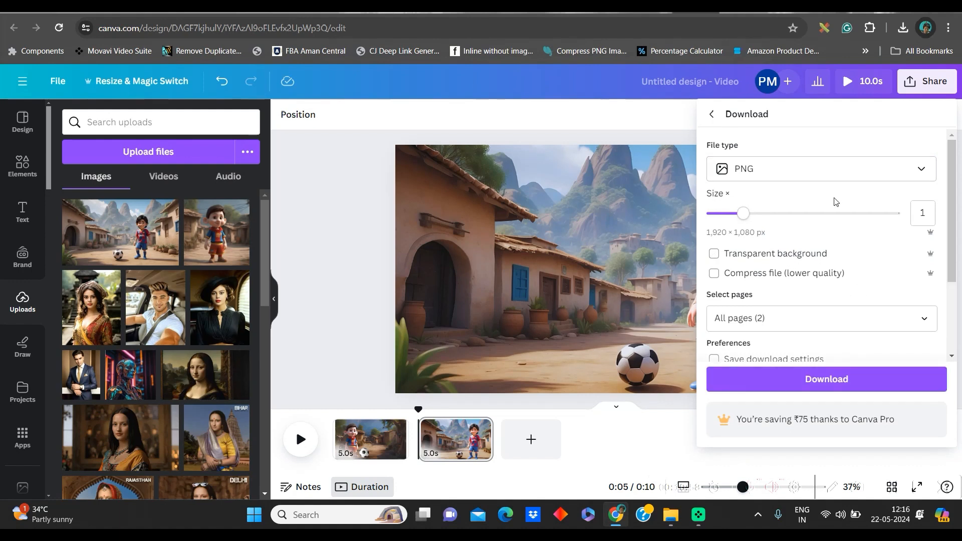
mouse_move(722, 453)
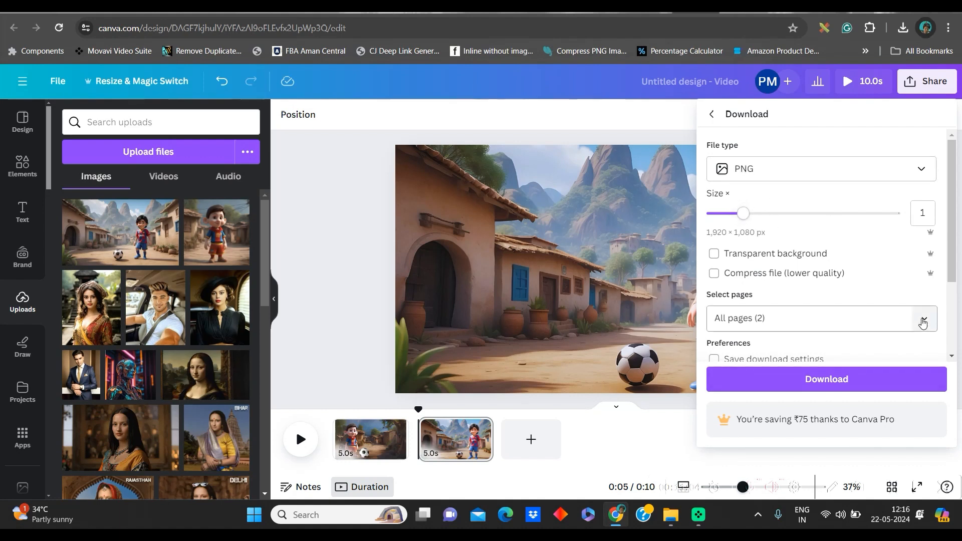
click(922, 320)
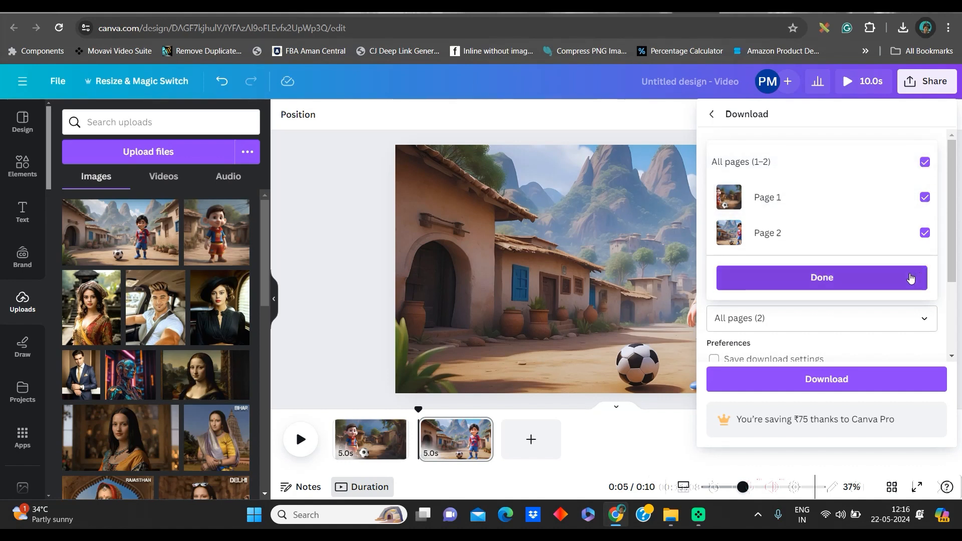
click(821, 277)
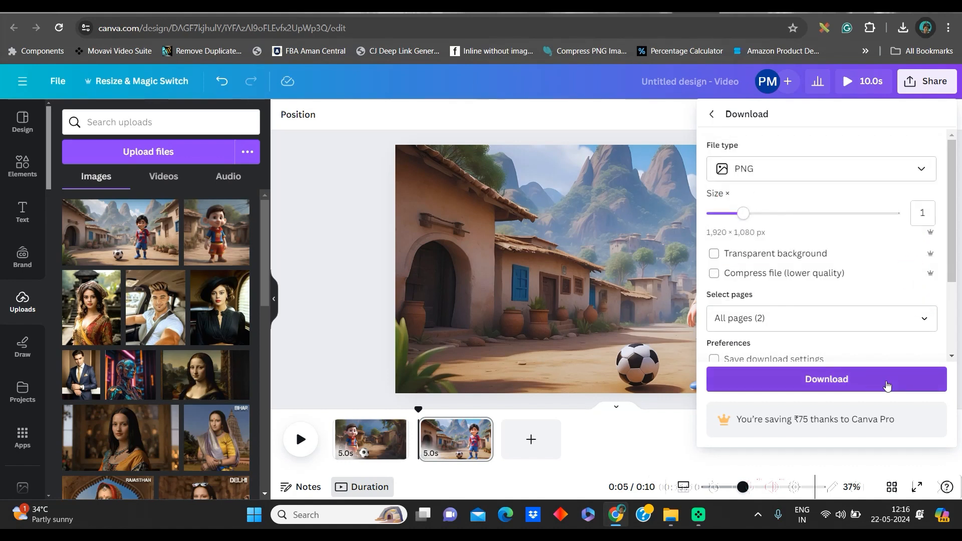
click(825, 379)
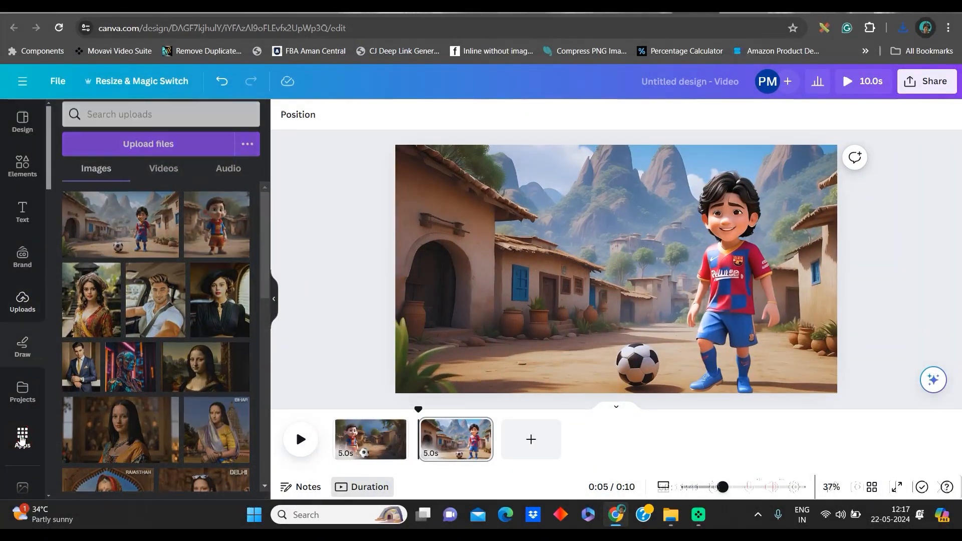
Step: Find 'Dupdub' in Canva's Apps panel and launch Avatars by DupDub
click(22, 435)
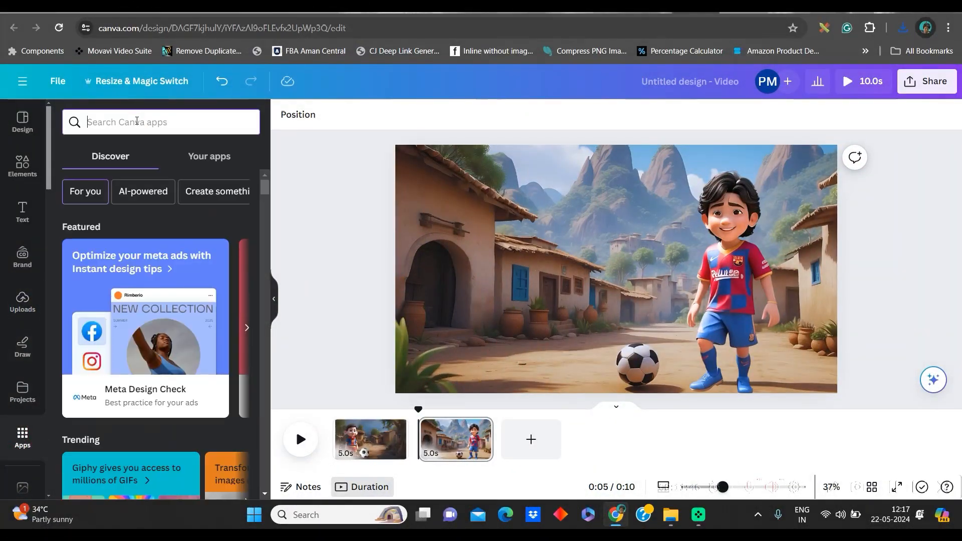
text(Dupdub)
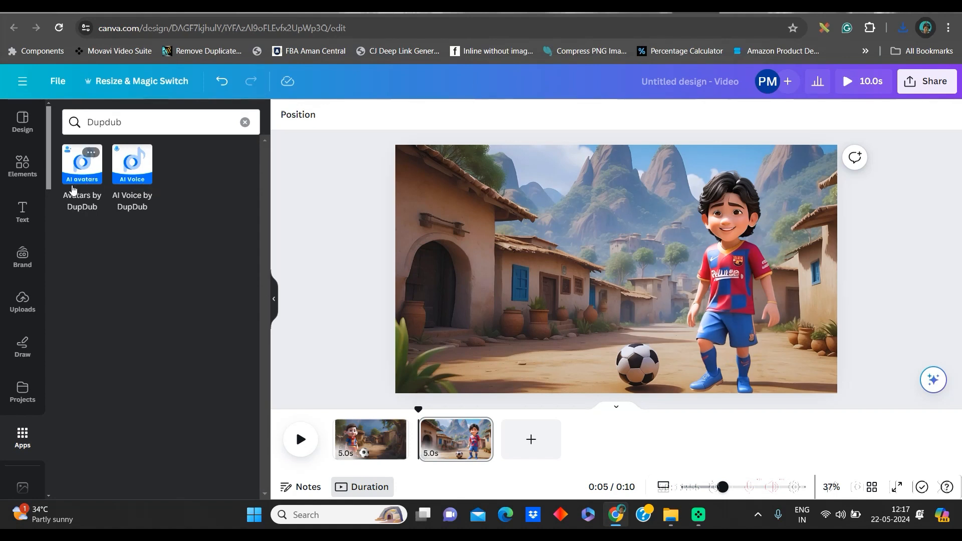
click(82, 164)
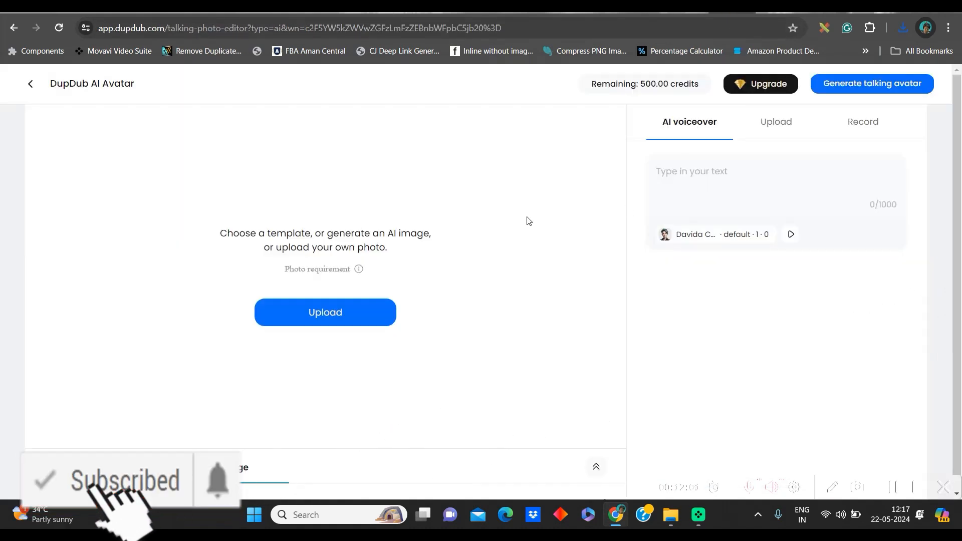
mouse_move(218, 501)
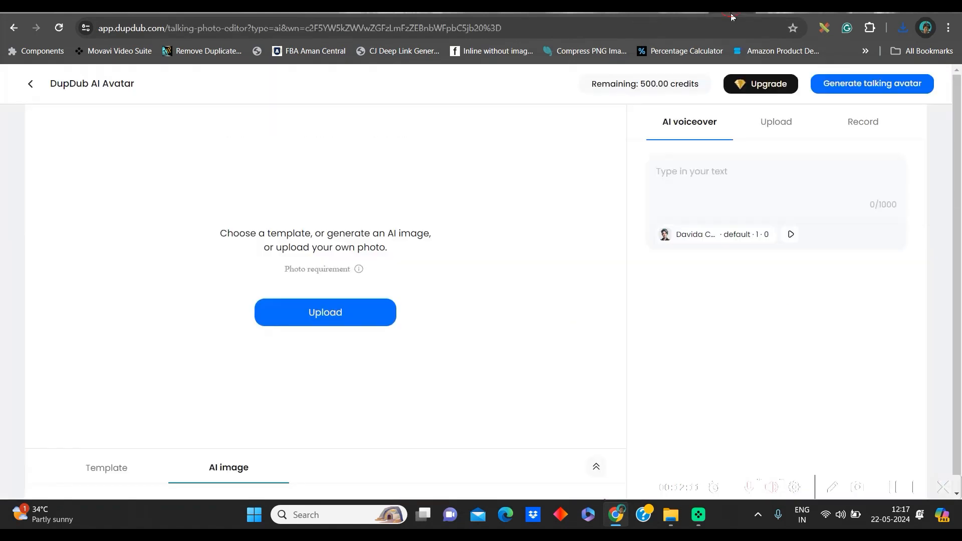
mouse_move(626, 45)
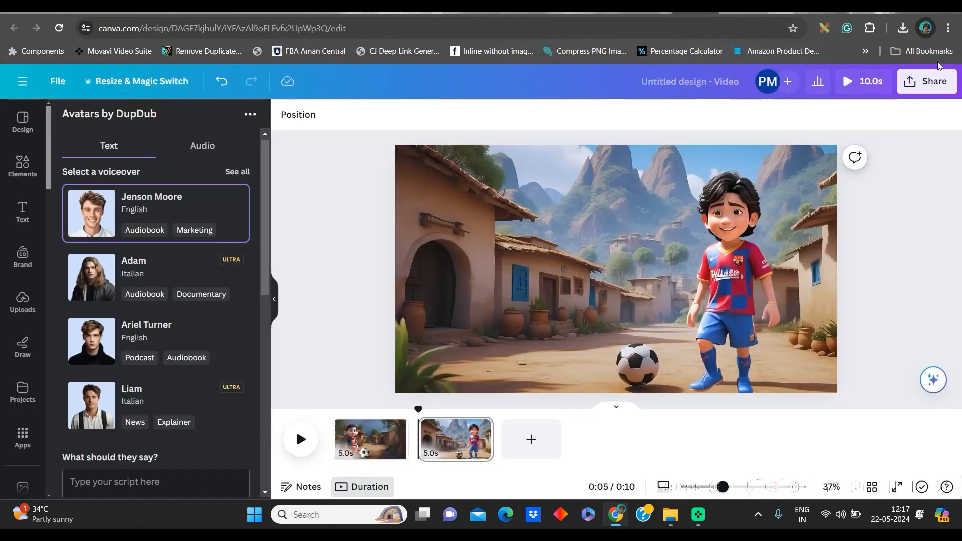
Step: Upload the village footballer scene PNG from the computer as a custom DupDub avatar
click(613, 270)
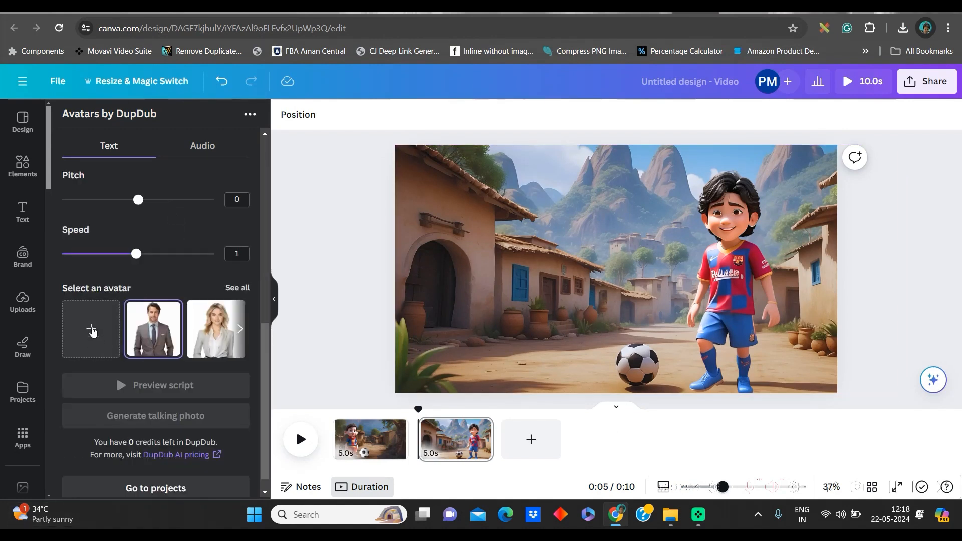
click(237, 288)
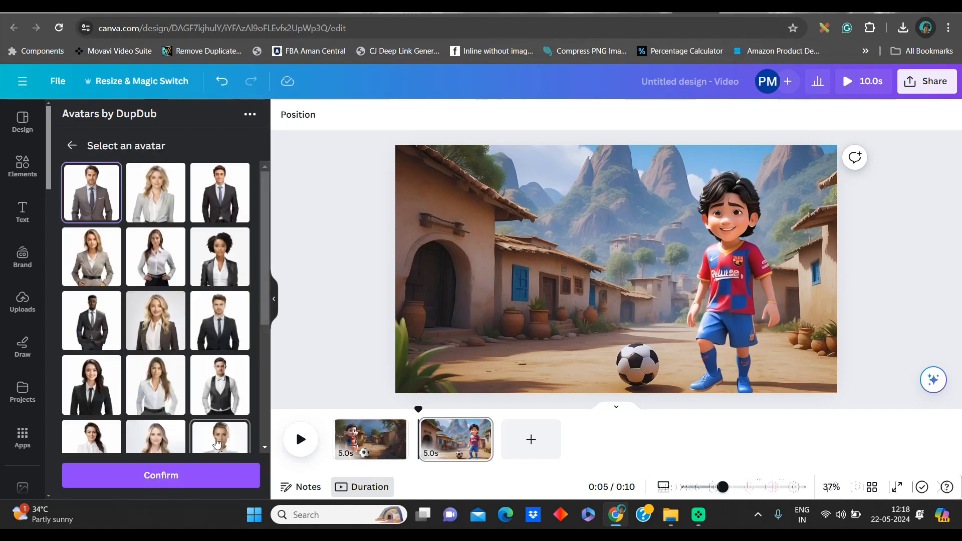
scroll(down, 3)
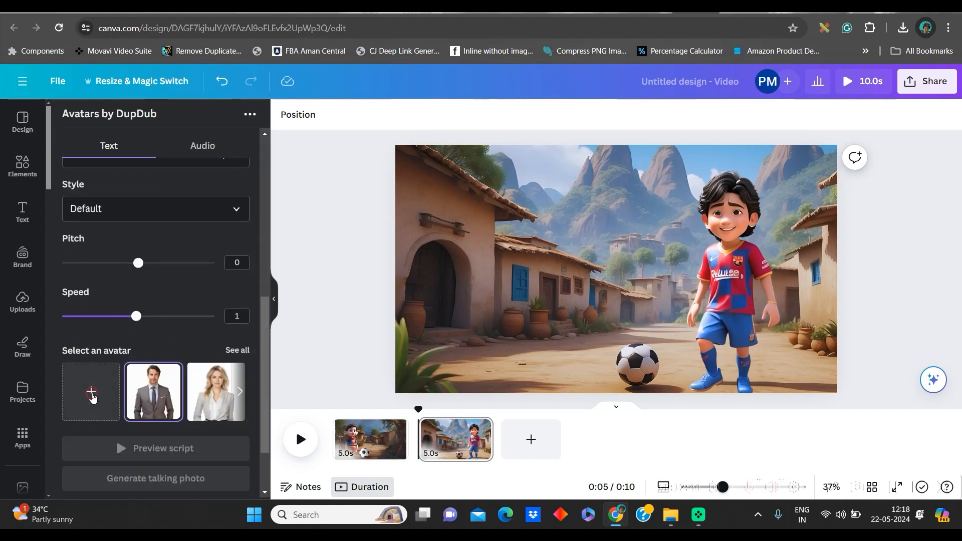
click(91, 392)
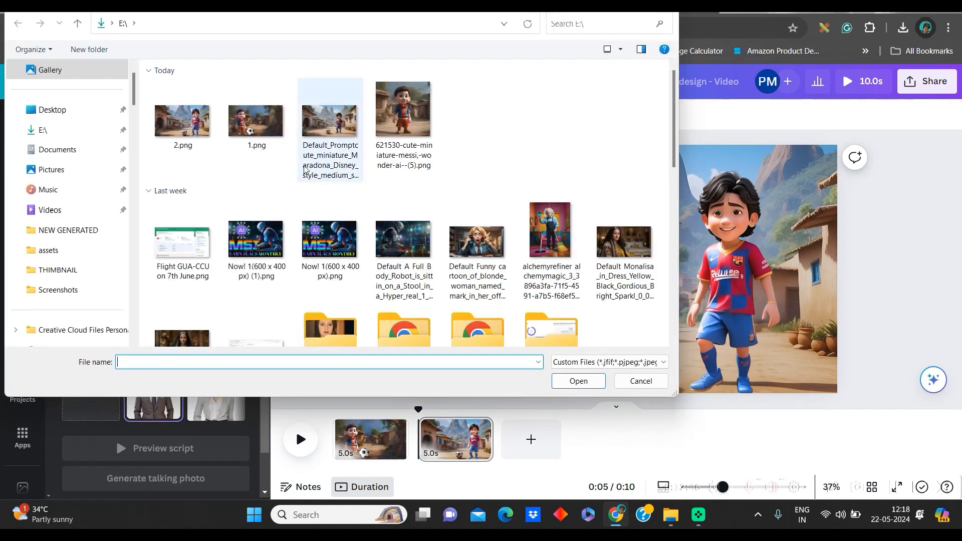
click(256, 120)
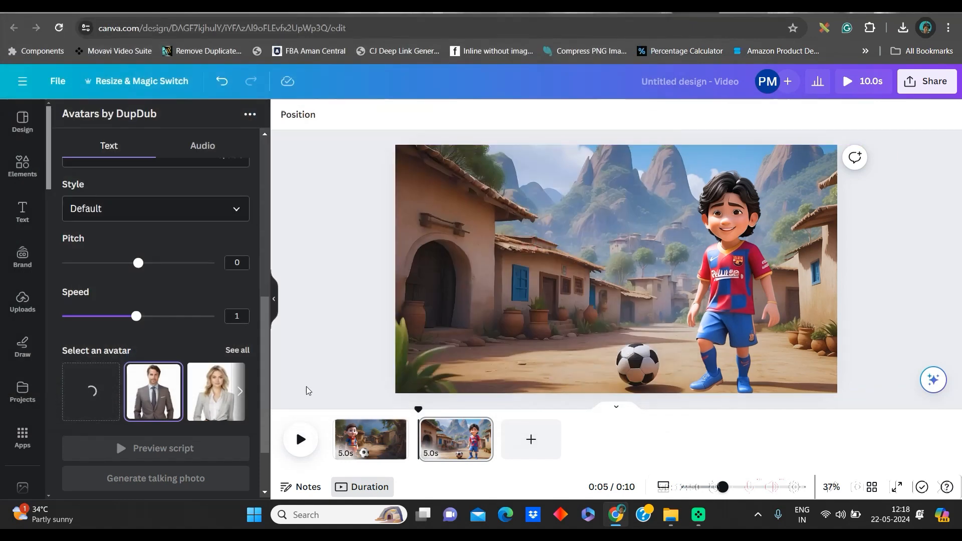
mouse_move(321, 387)
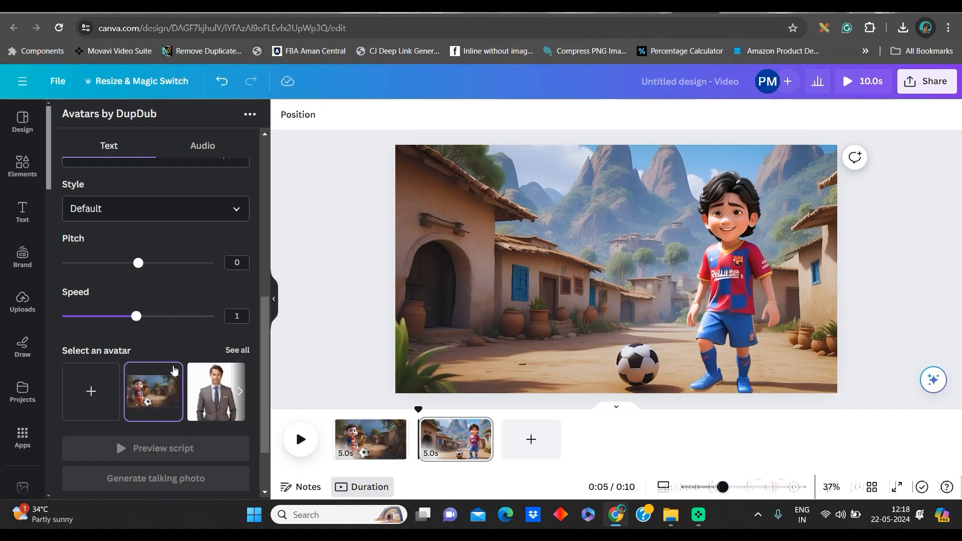
mouse_move(172, 362)
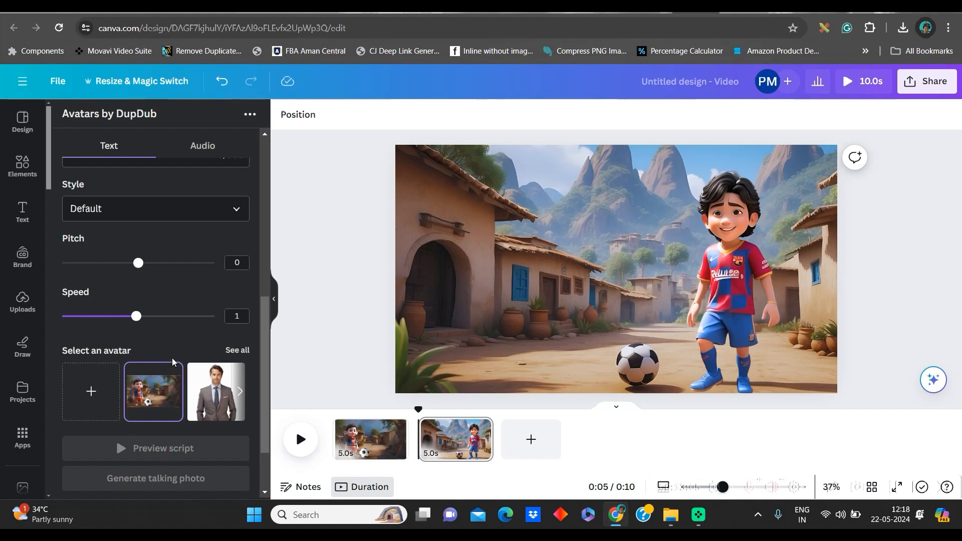
mouse_move(100, 309)
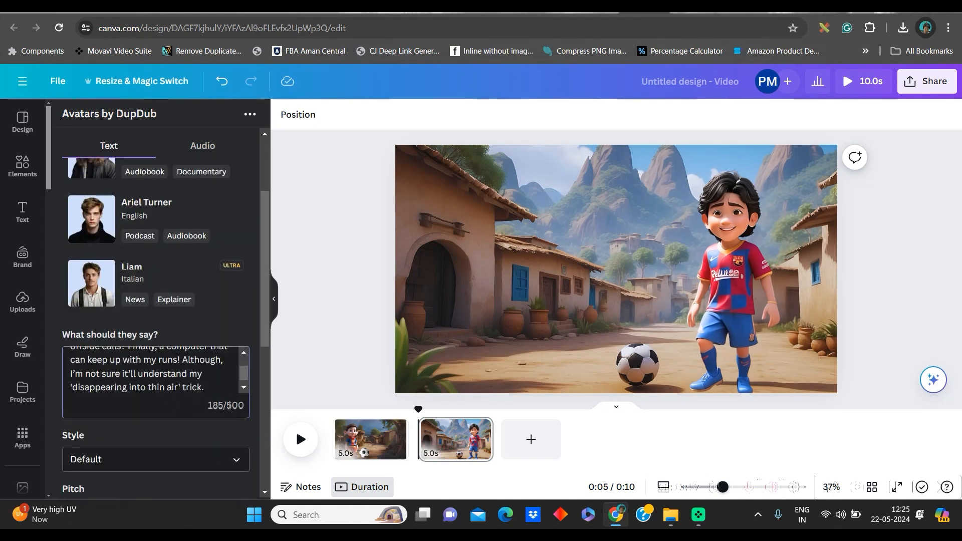
scroll(down, 3)
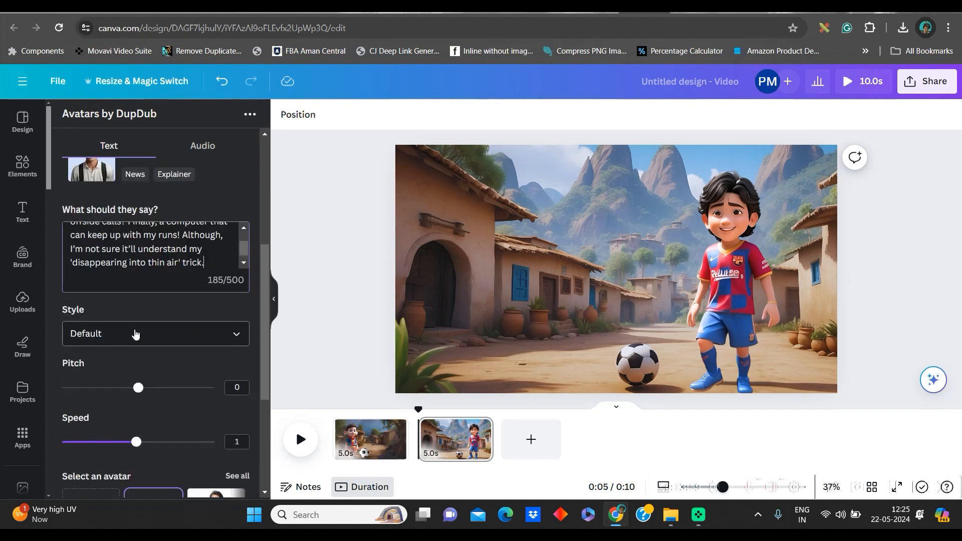
click(155, 334)
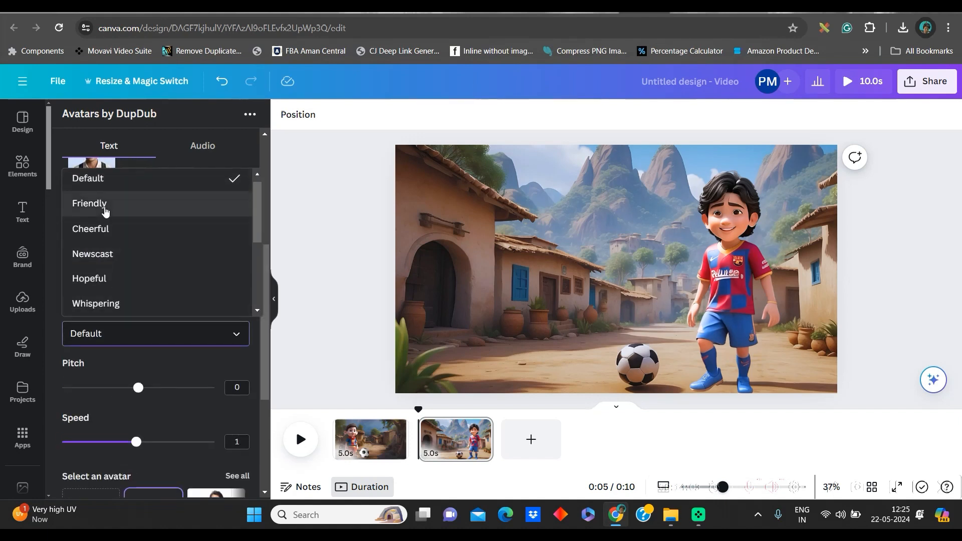
click(203, 145)
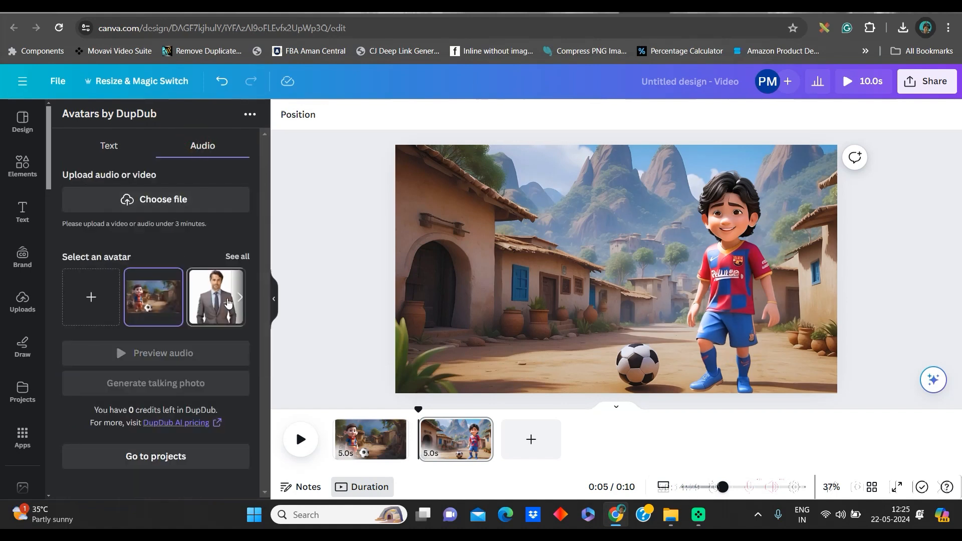
click(108, 145)
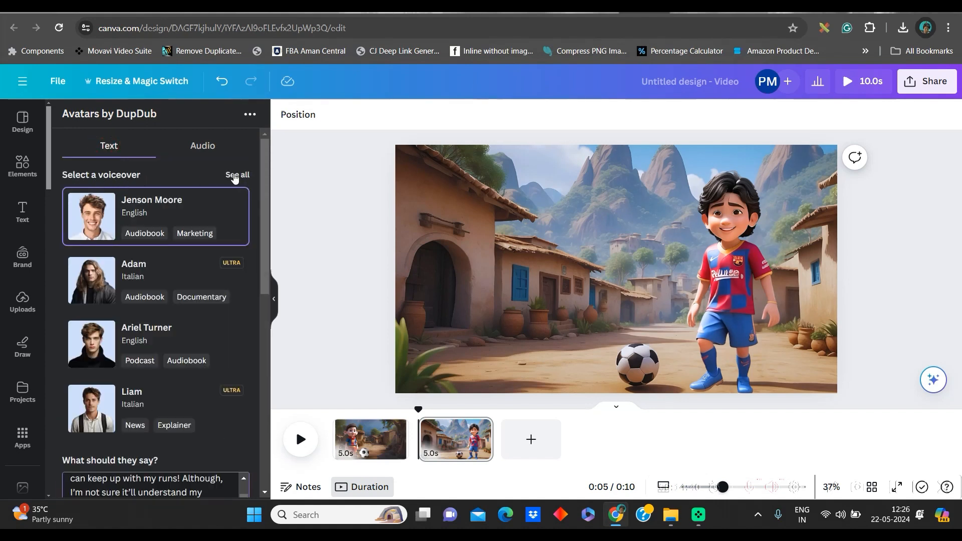
Step: Filter voiceovers to English and Cheerful and confirm Dylan Martin as the avatar's voice
click(236, 175)
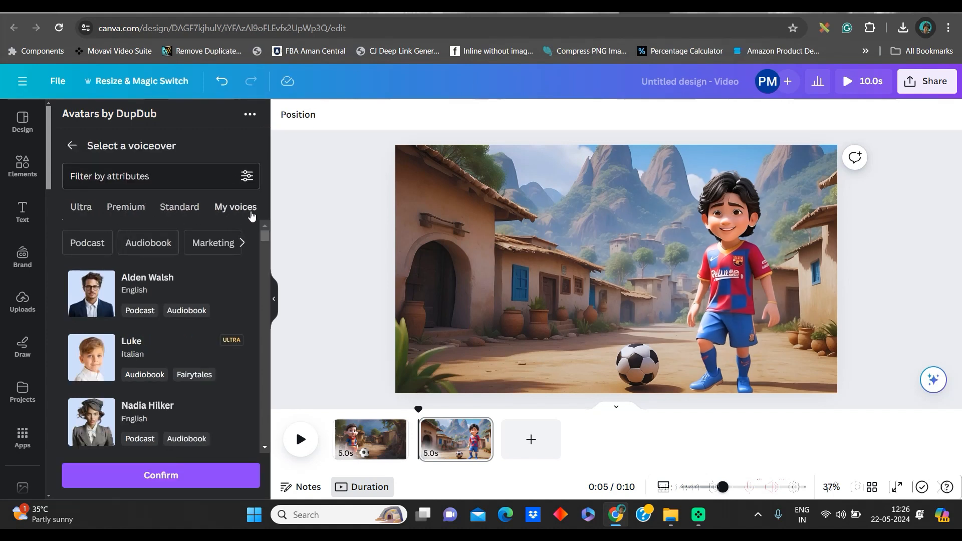
click(247, 175)
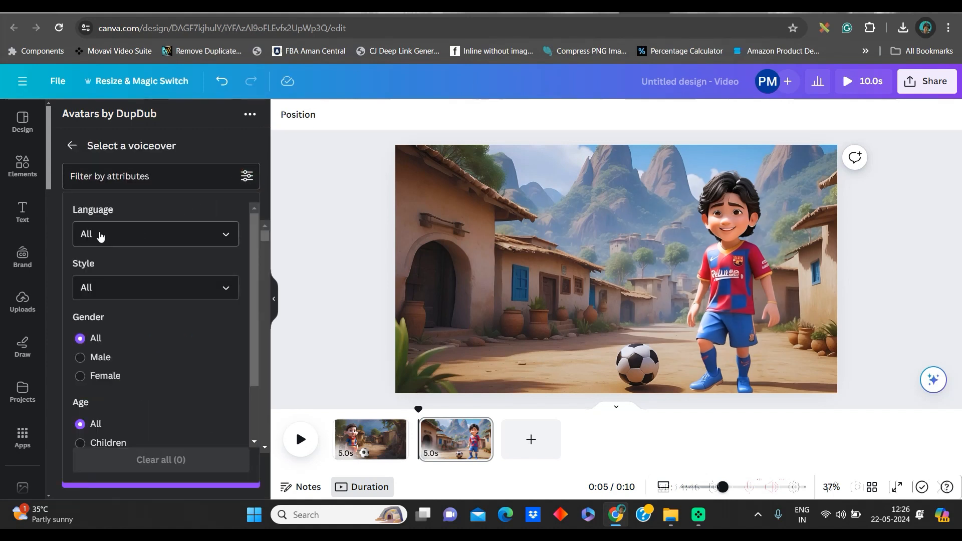
click(156, 235)
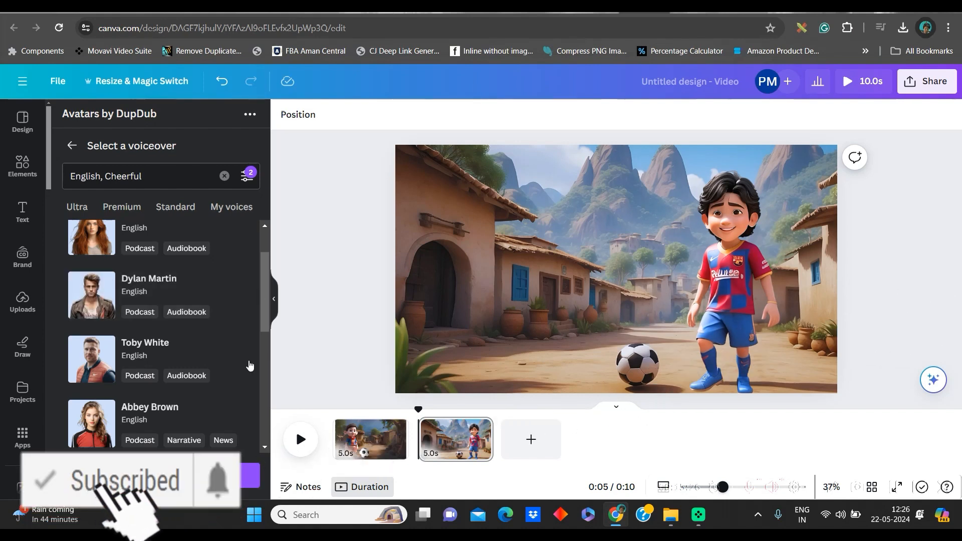
click(148, 281)
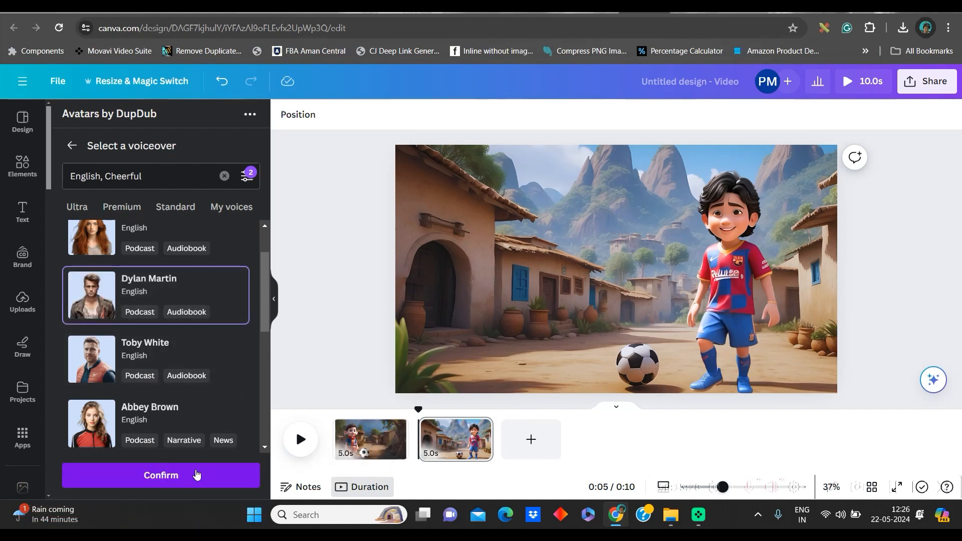
click(160, 475)
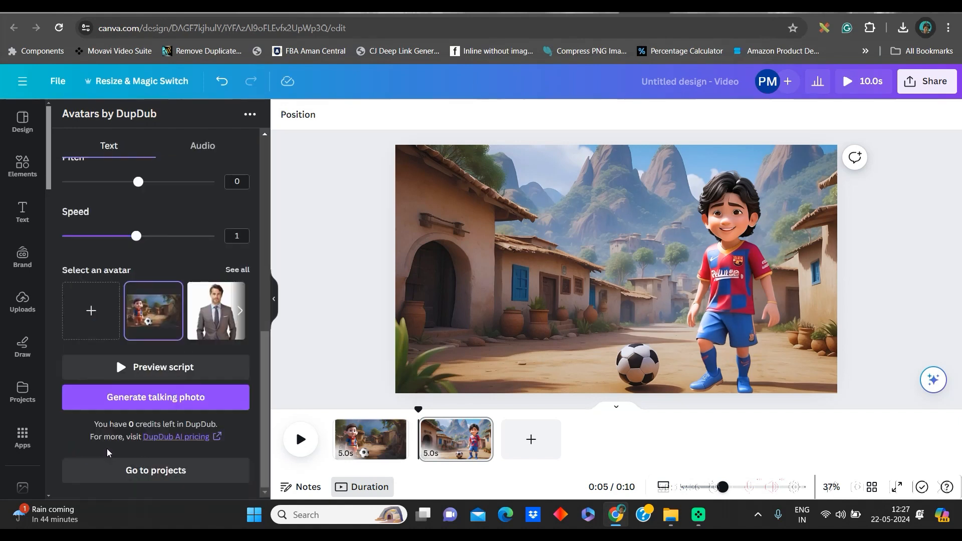
click(156, 366)
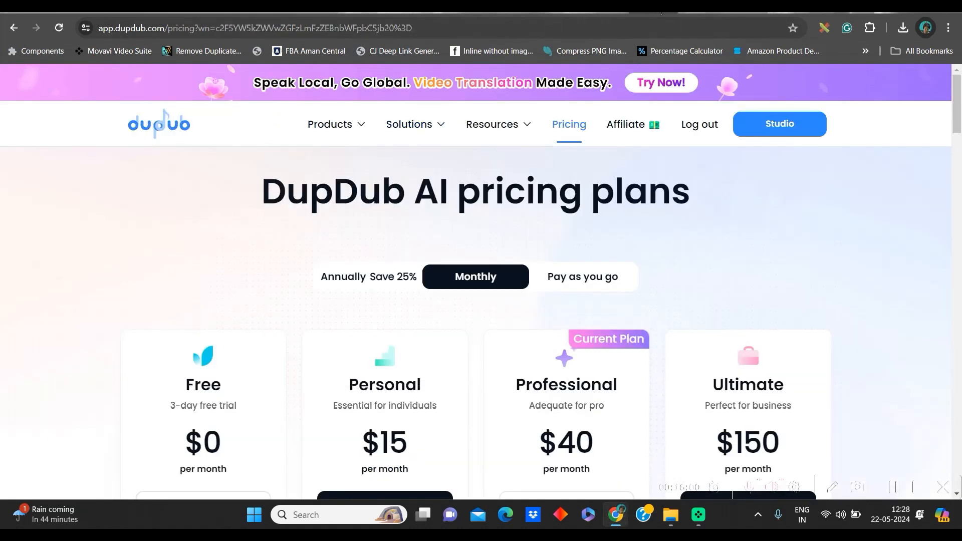
Step: From DupDub's pricing page, enter the studio and start a new AI avatar project
scroll(down, 3)
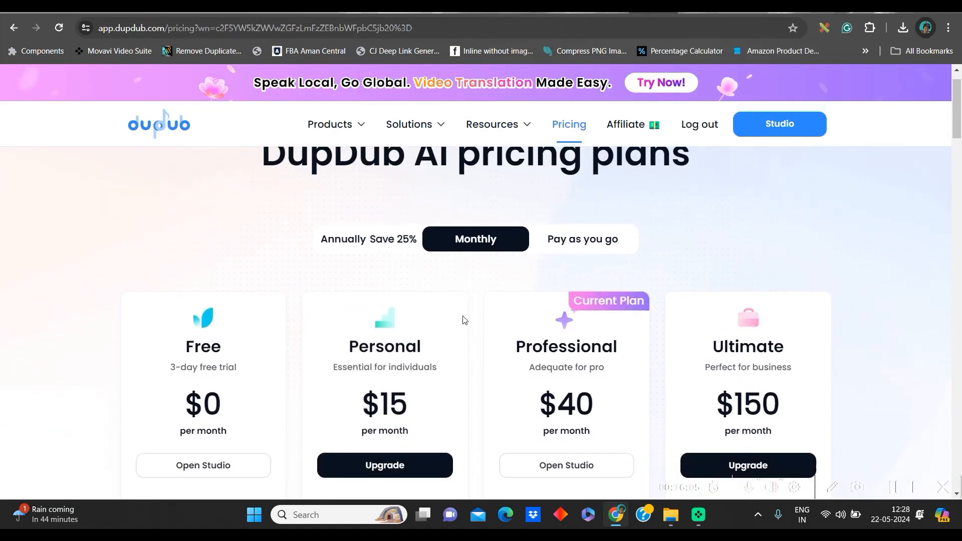
scroll(down, 3)
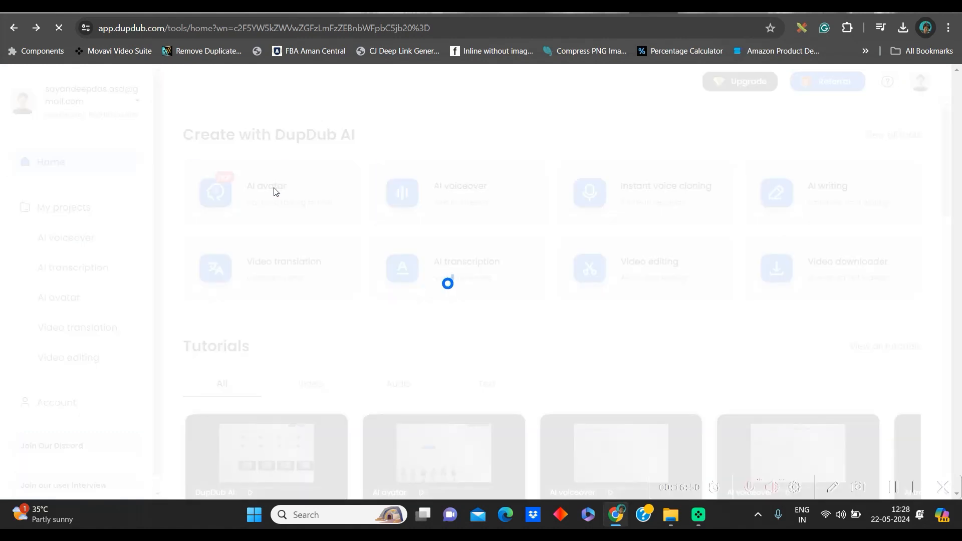
click(272, 192)
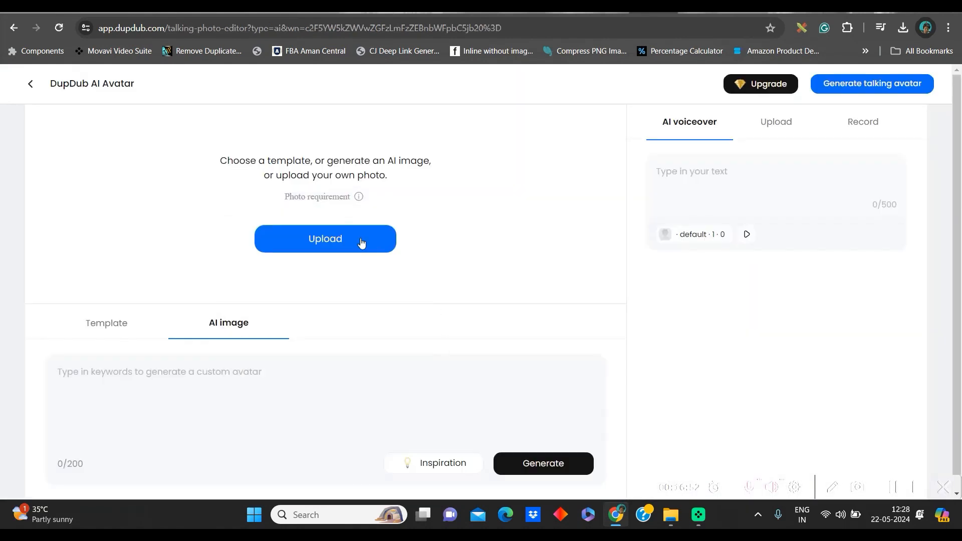
Step: Upload 2.png as the talking photo and paste the 'AI will be making the offside calls' script
click(325, 238)
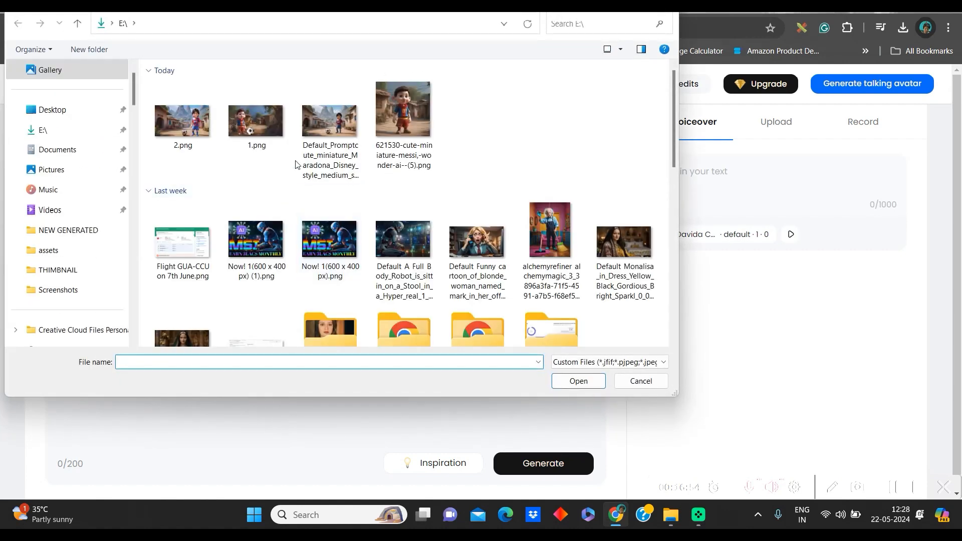
click(183, 120)
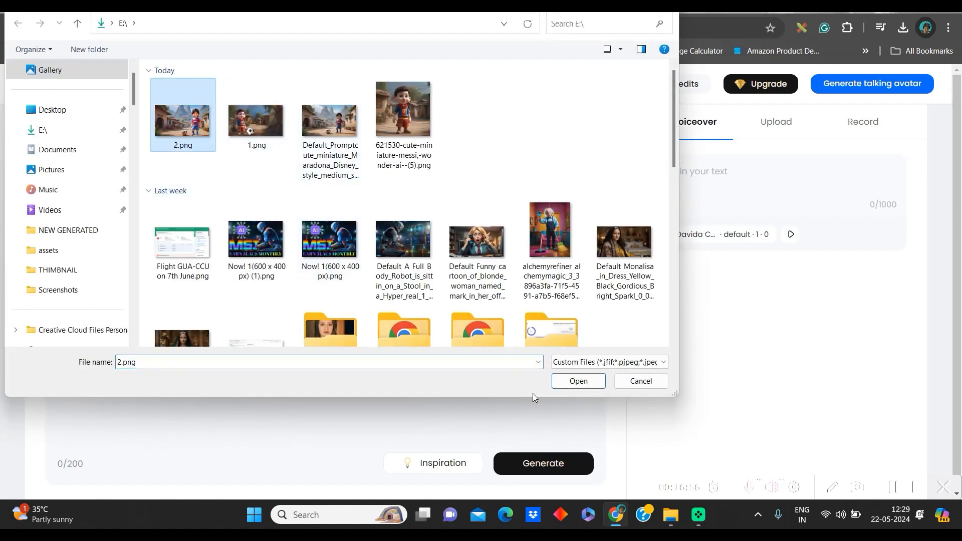
click(578, 381)
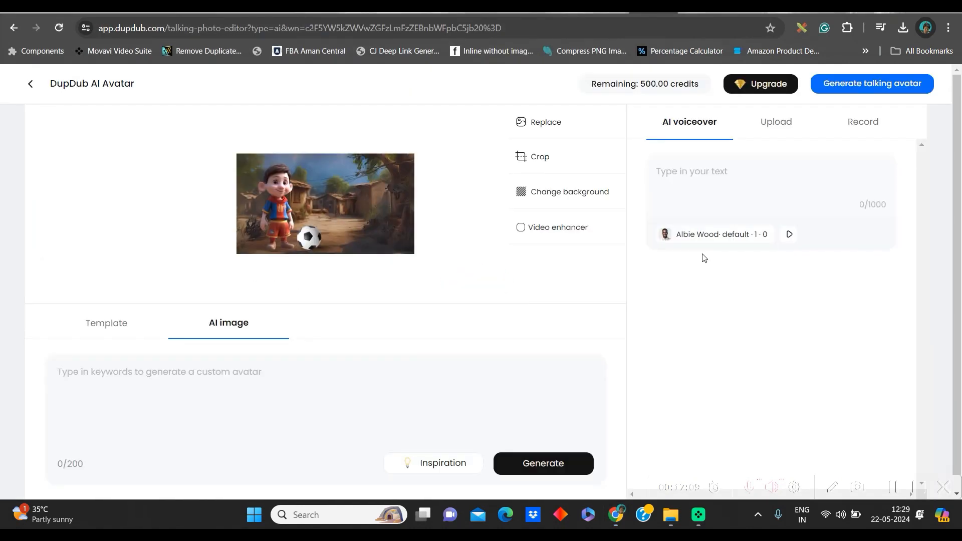
click(715, 234)
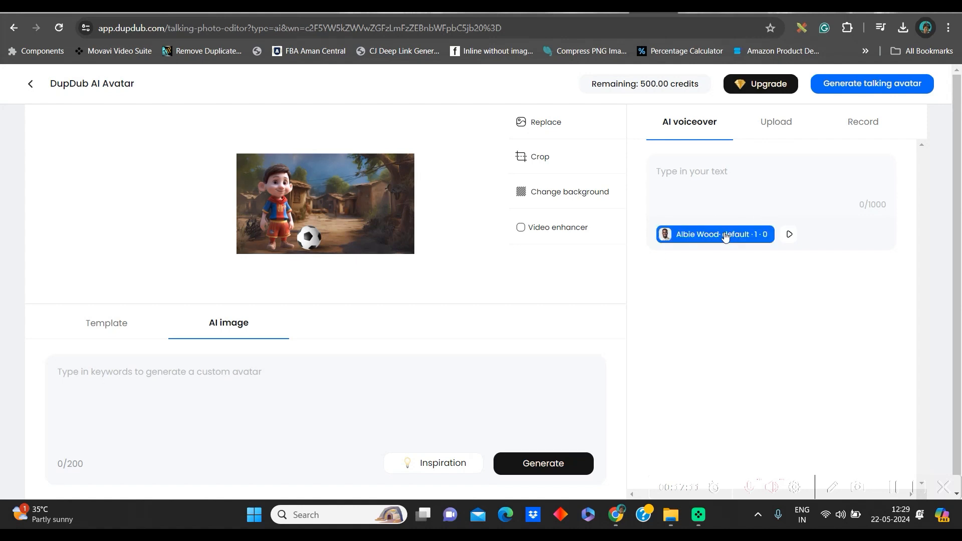
mouse_move(661, 78)
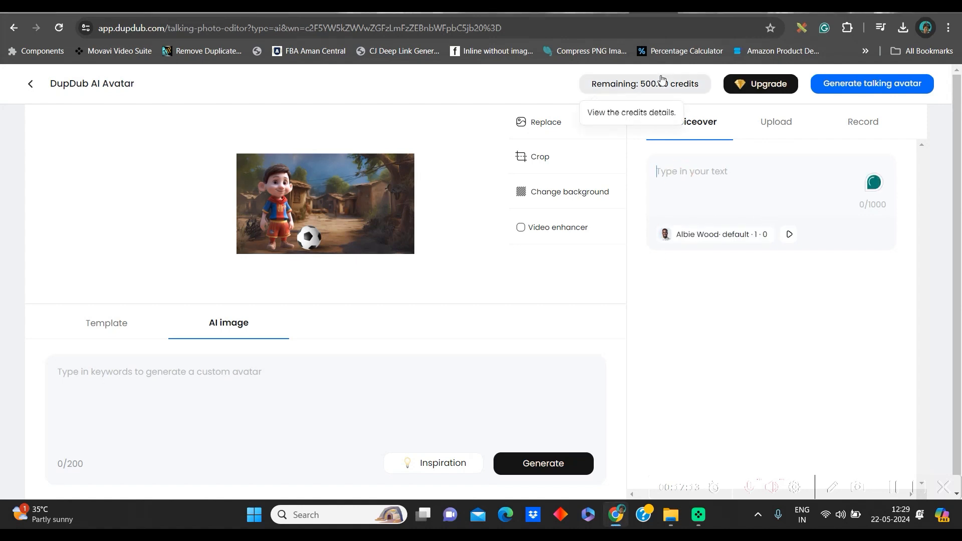
text(So, in five years, AI will be making the offside calls? Finally, a computer that can keep up with my runs! Although, I'm not sure it'll understand my 'disappearing into thin air' trick.)
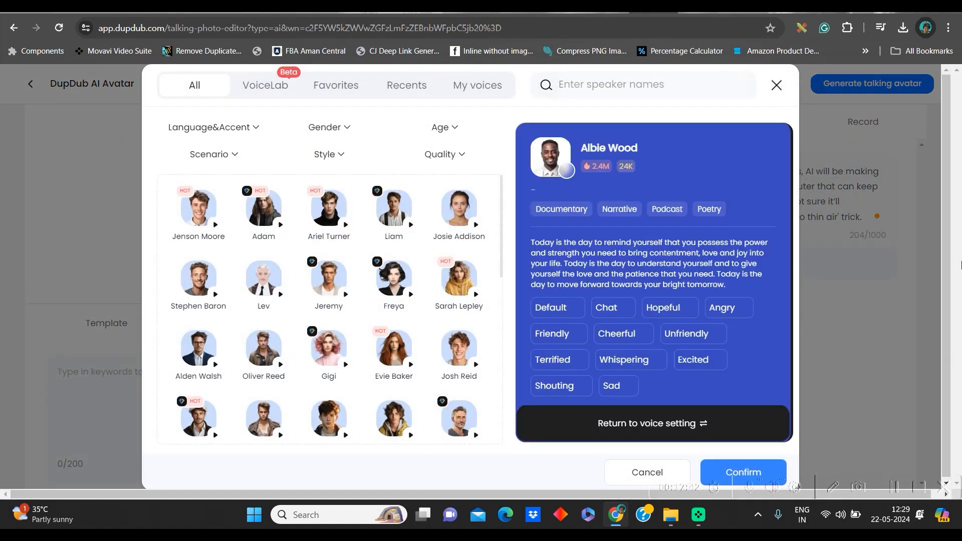
Step: Filter voices to Male and confirm Ariel Turner for the footballer script
click(199, 277)
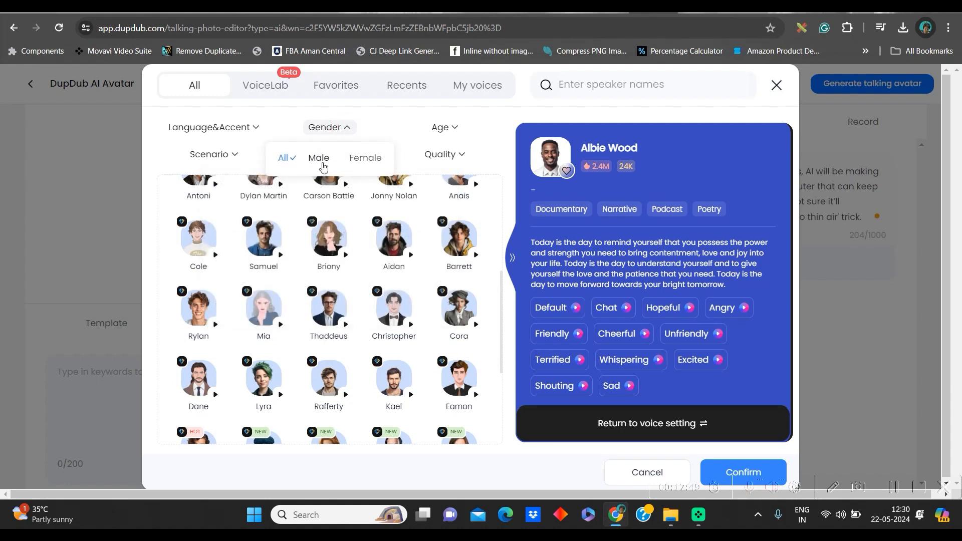
click(319, 158)
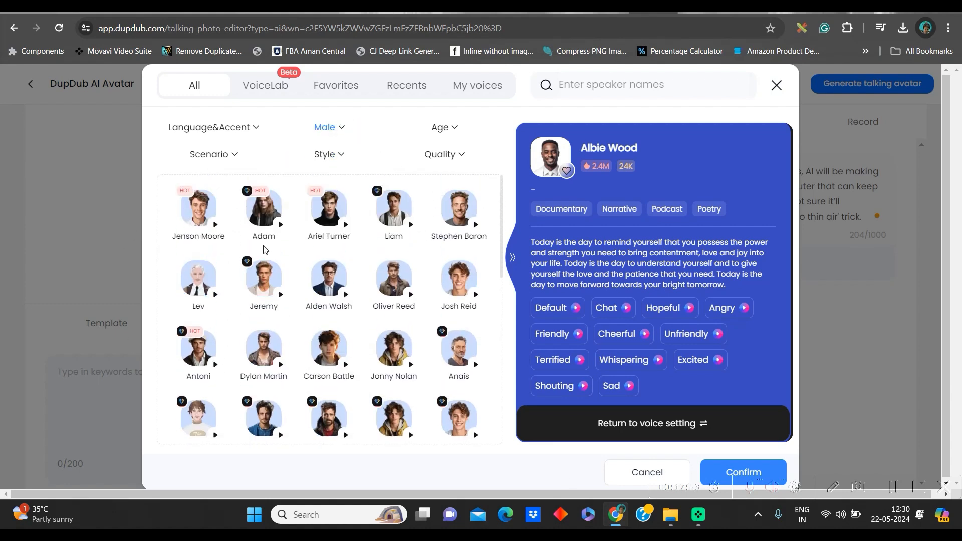
click(329, 208)
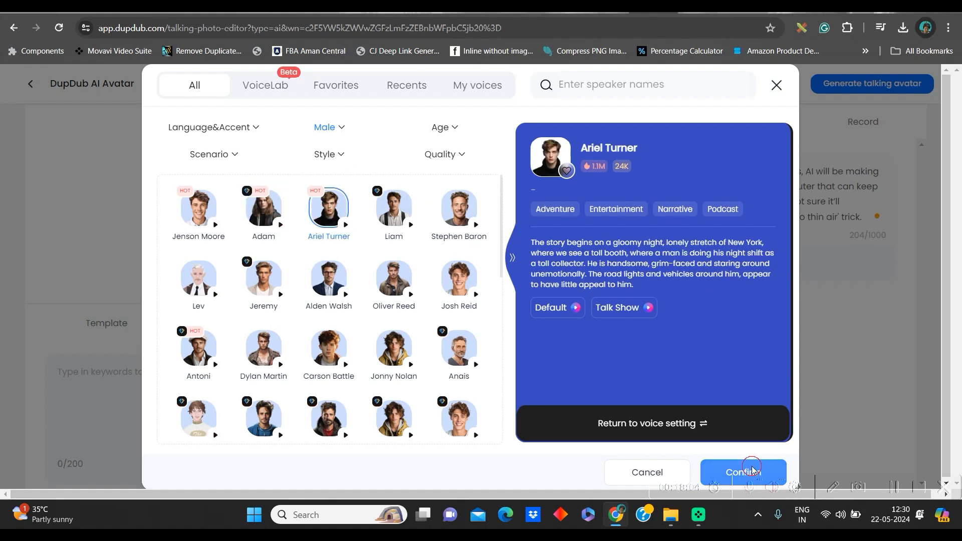
click(744, 472)
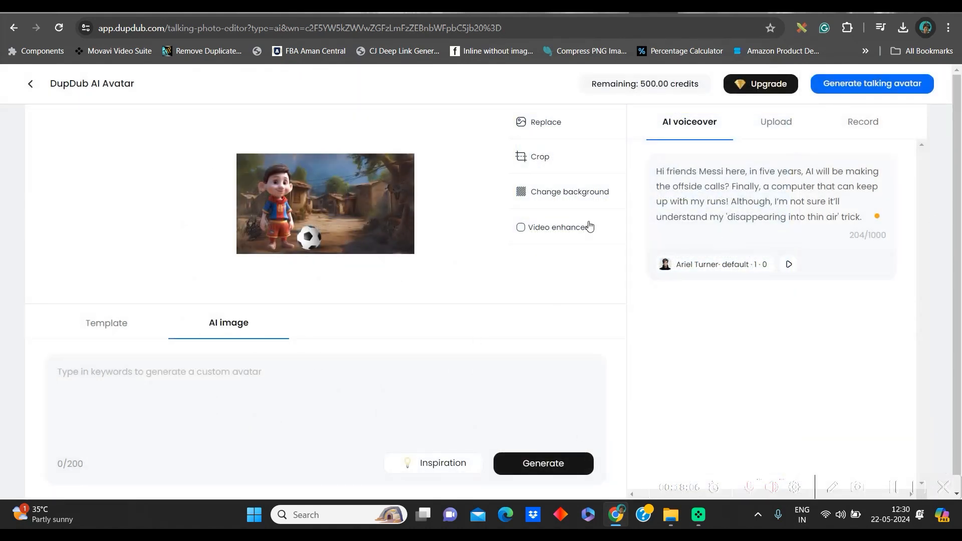
mouse_move(559, 126)
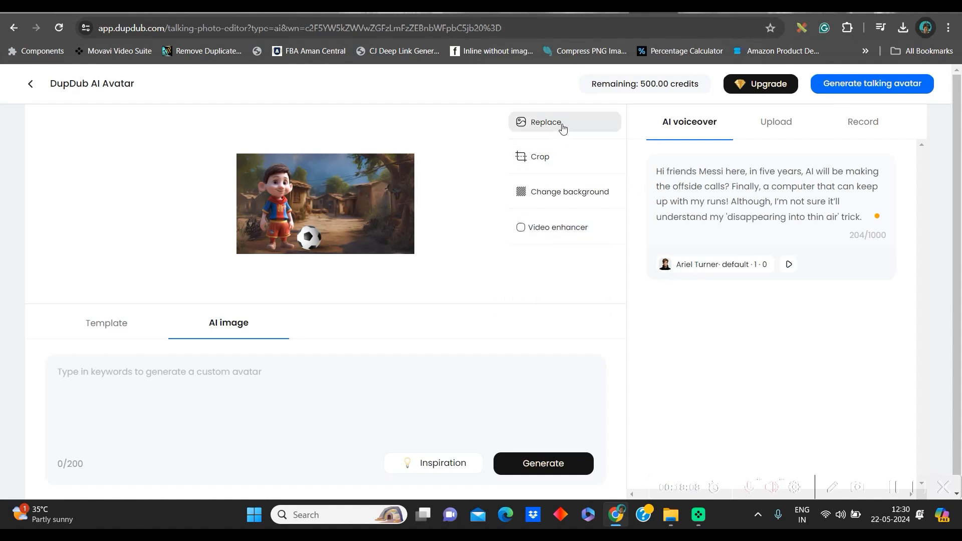
mouse_move(557, 159)
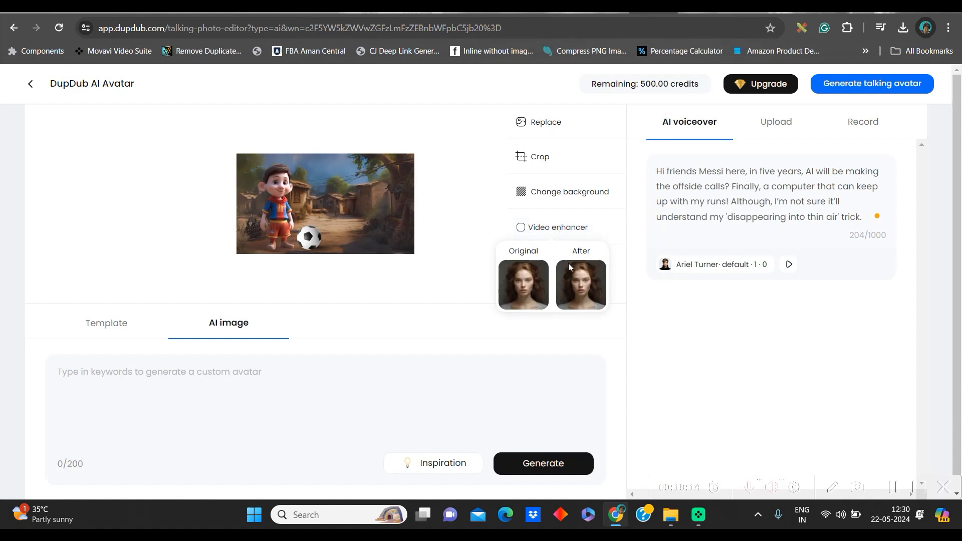
Step: Enable video enhancement and generate the talking avatar with the 'Hi Messi here' opening
click(521, 227)
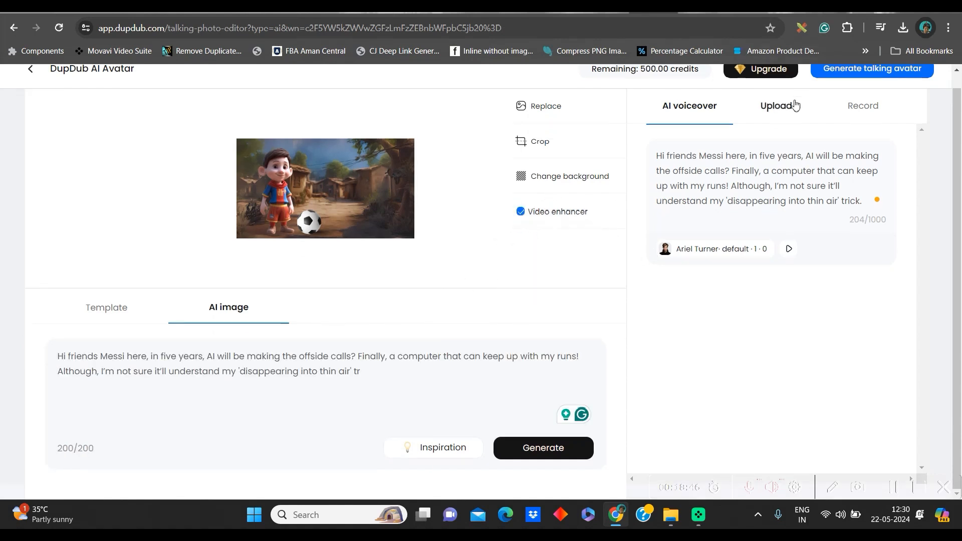
click(775, 107)
text(ick.)
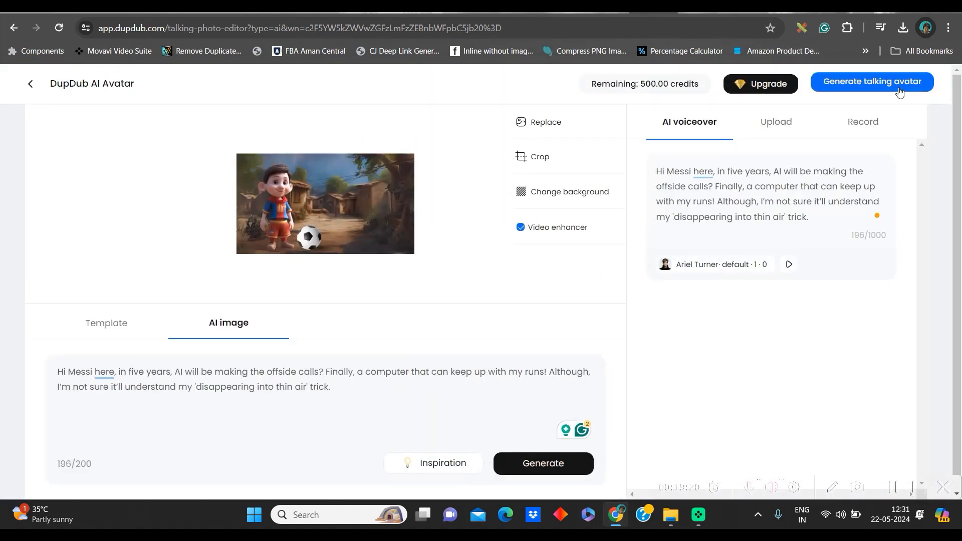
click(871, 83)
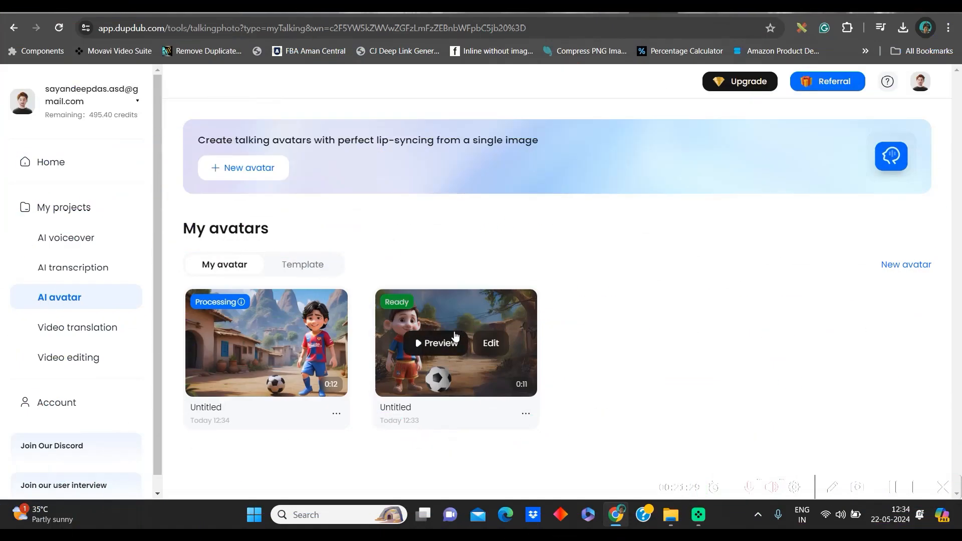
mouse_move(447, 346)
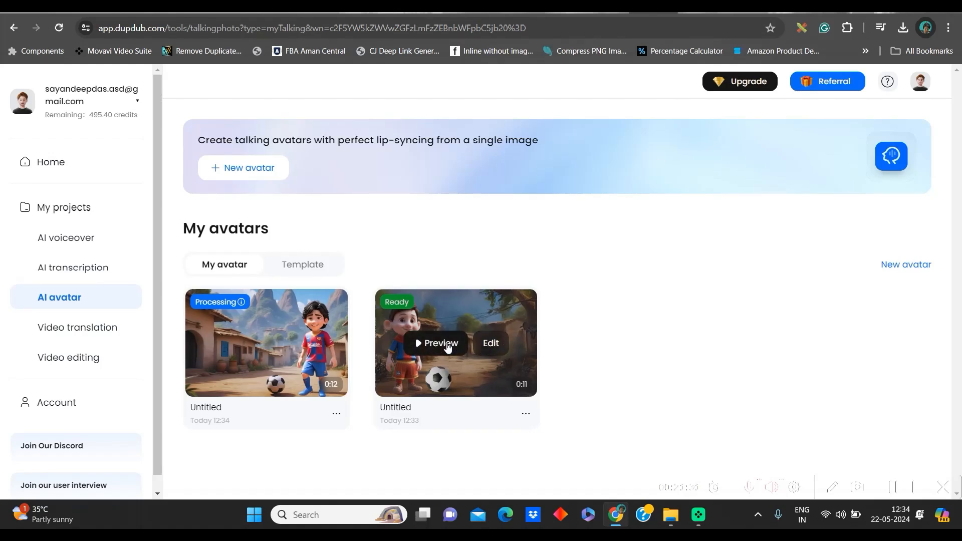
mouse_move(441, 364)
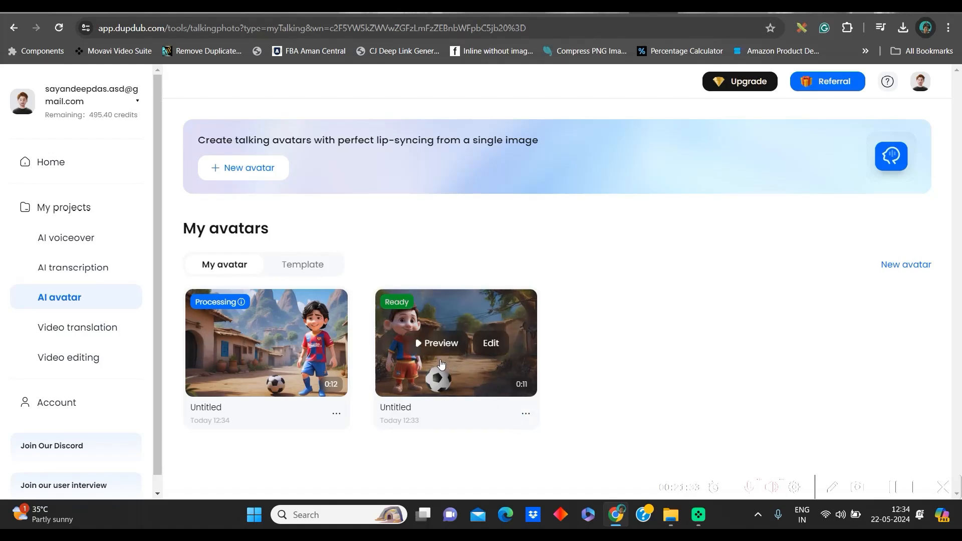
Step: Check the ready avatar's options in My avatars, then return to the DupDub home dashboard
click(525, 413)
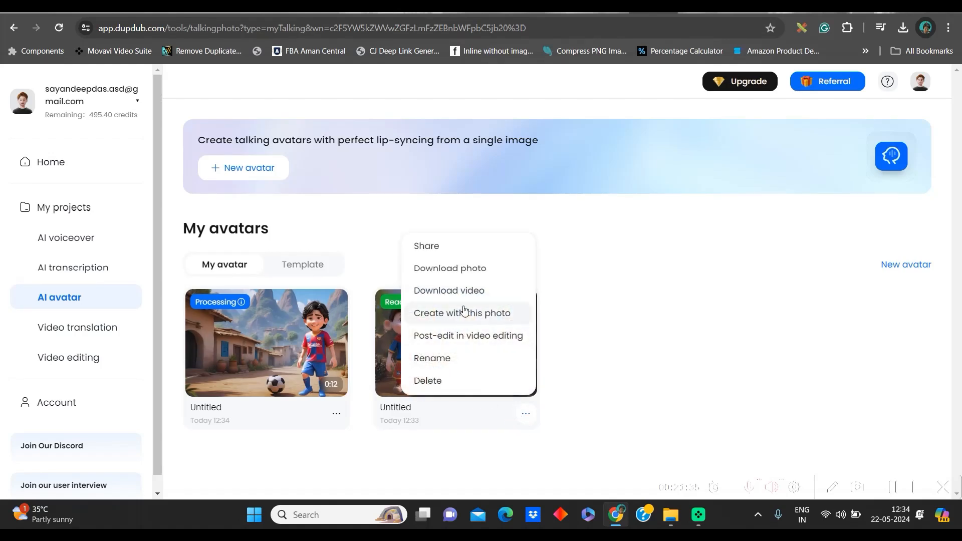
click(487, 305)
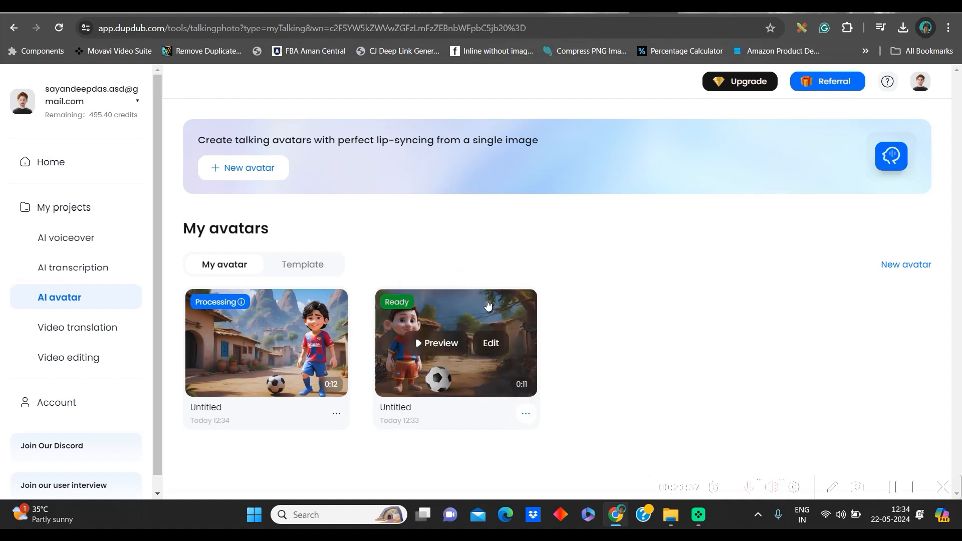
mouse_move(759, 439)
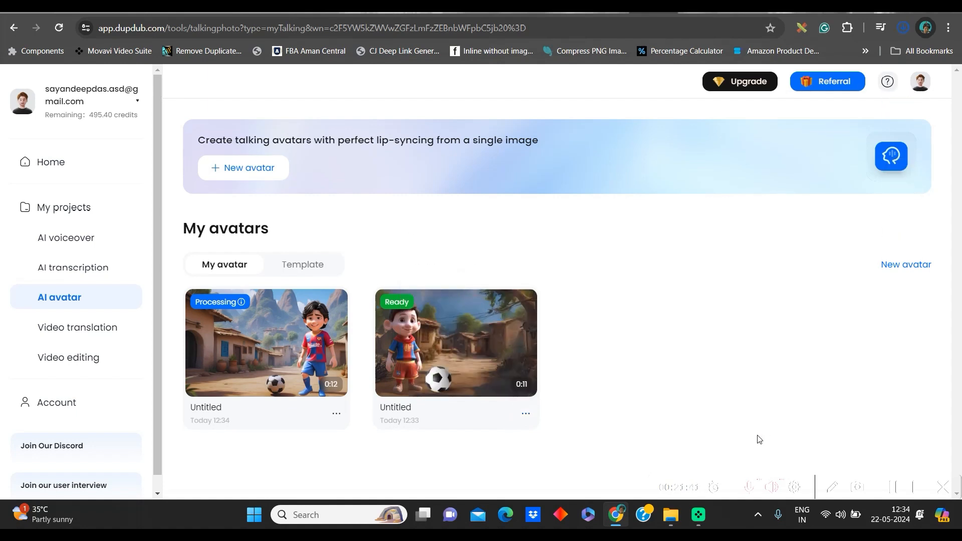
click(50, 162)
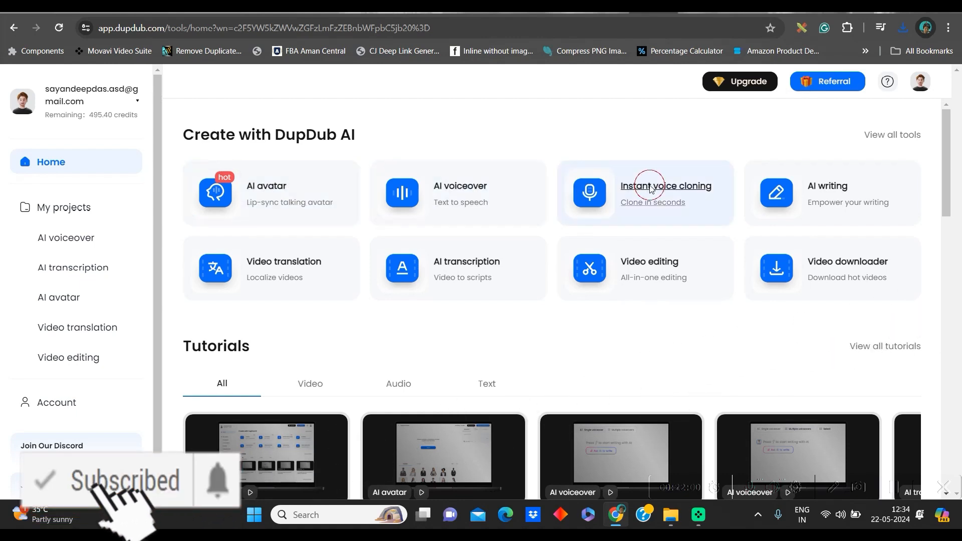
click(649, 186)
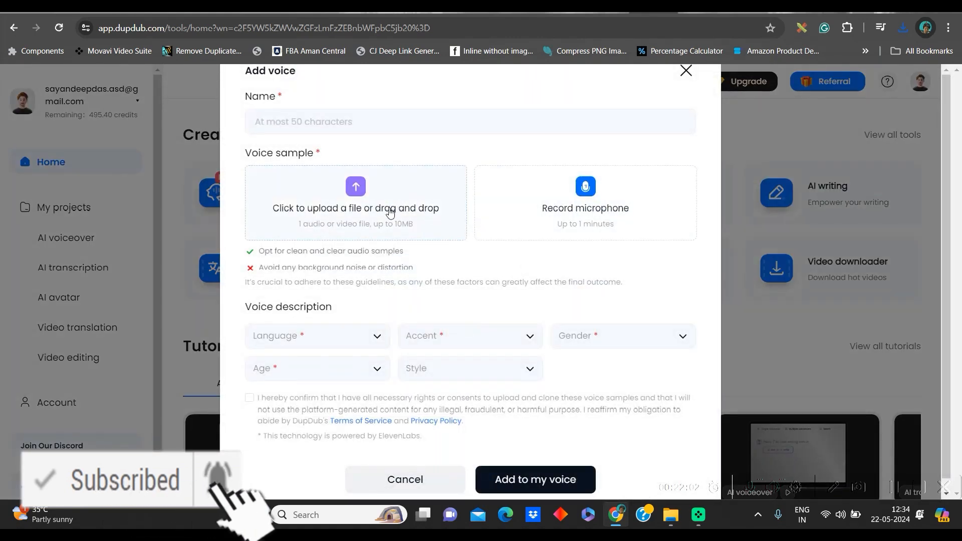
click(316, 336)
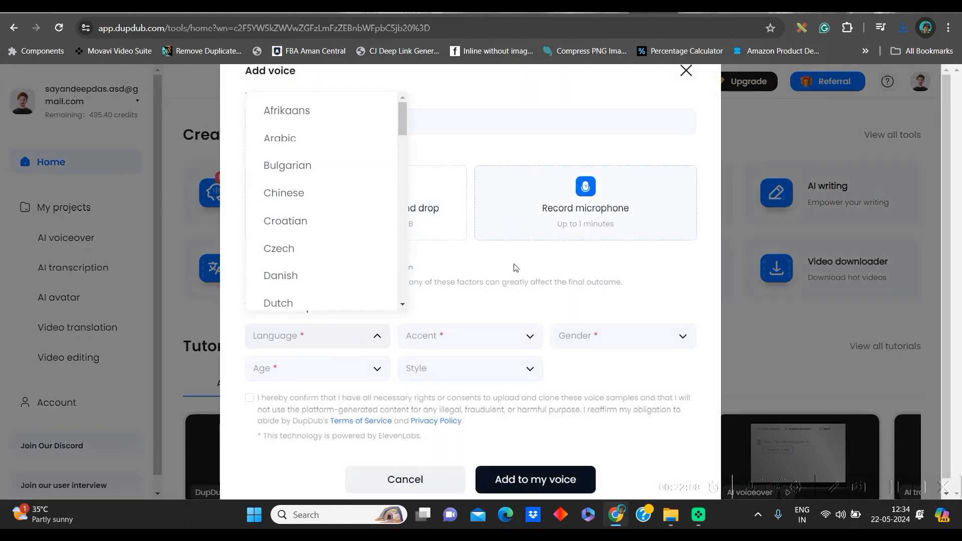
click(685, 70)
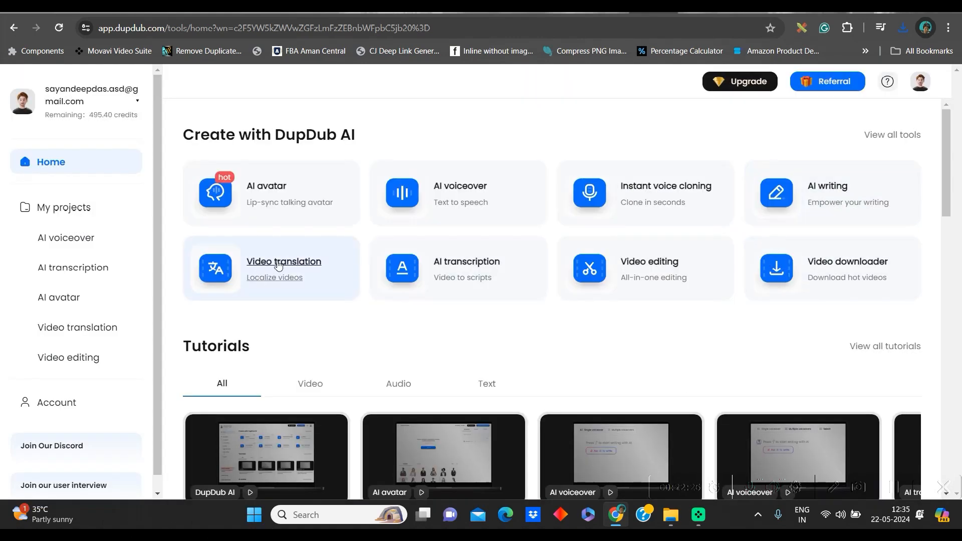
Step: Start a video translation project and upload the 11-second Untitled.mp4 avatar video
click(282, 262)
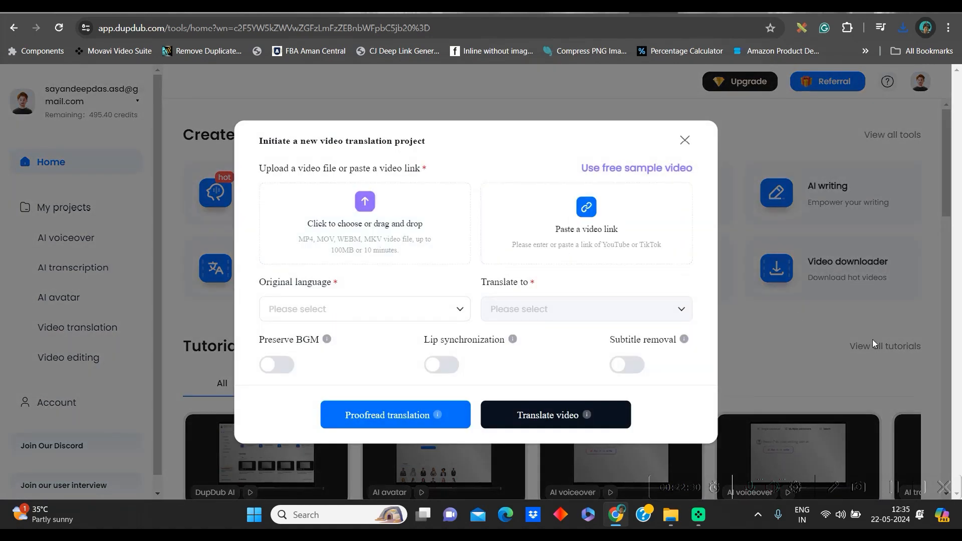
mouse_move(361, 227)
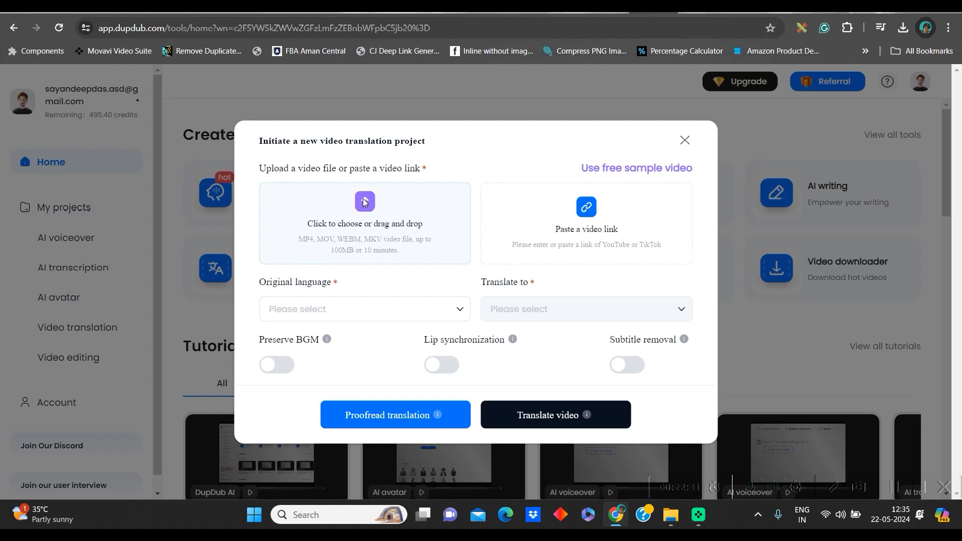
click(364, 202)
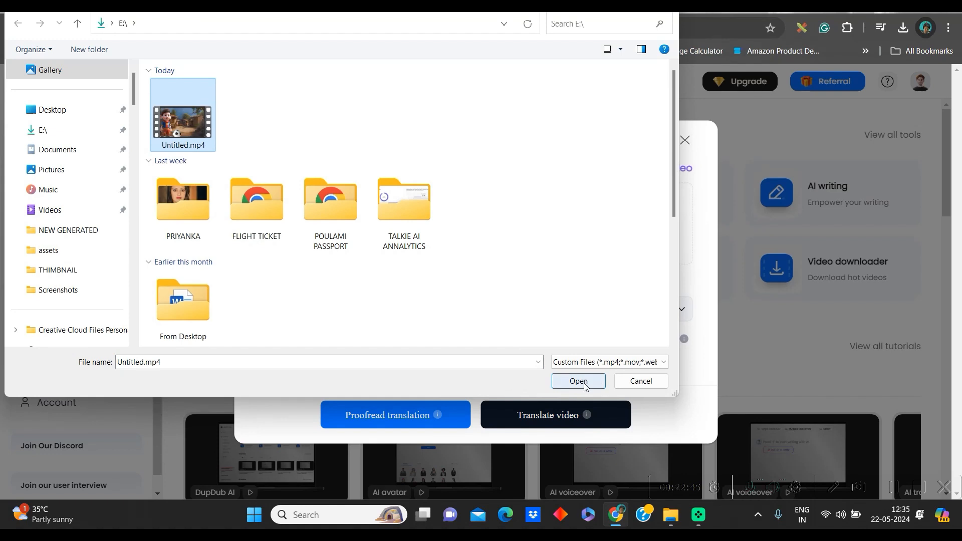
click(578, 380)
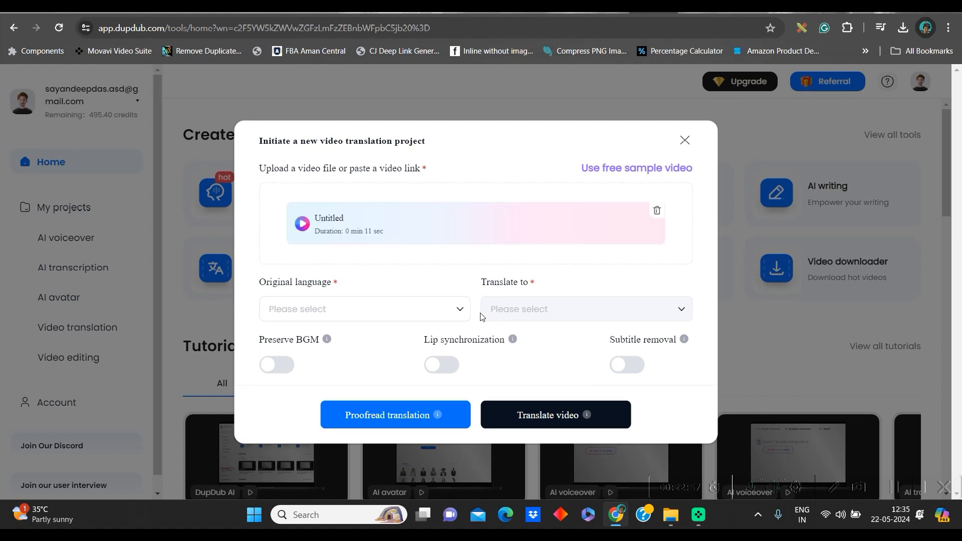
Step: Set translation from English to Hindi with lip synchronization and subtitle removal on
click(365, 309)
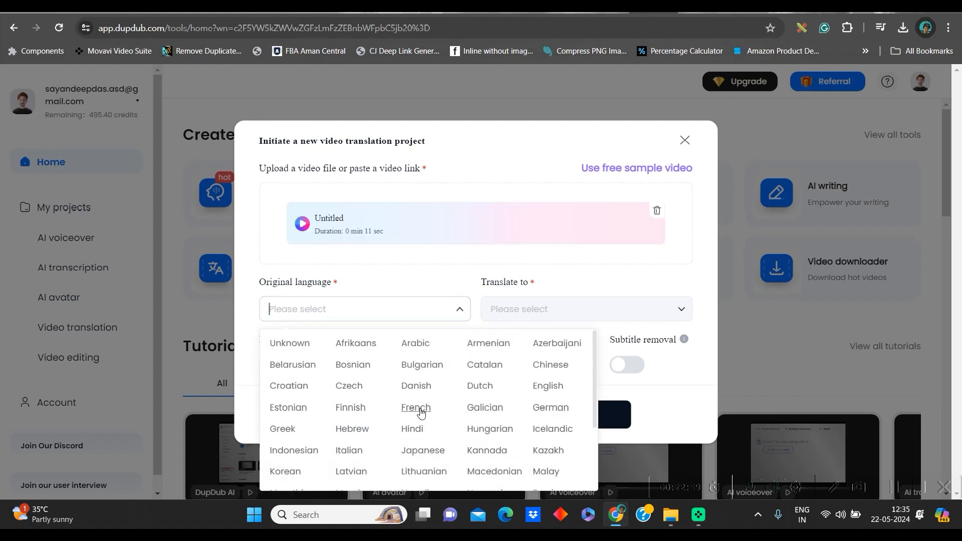
click(547, 386)
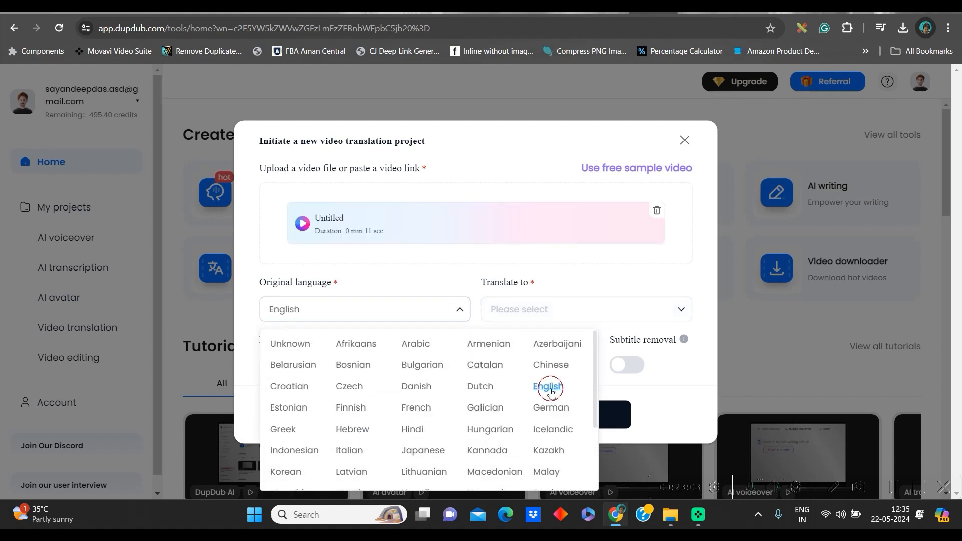
click(547, 387)
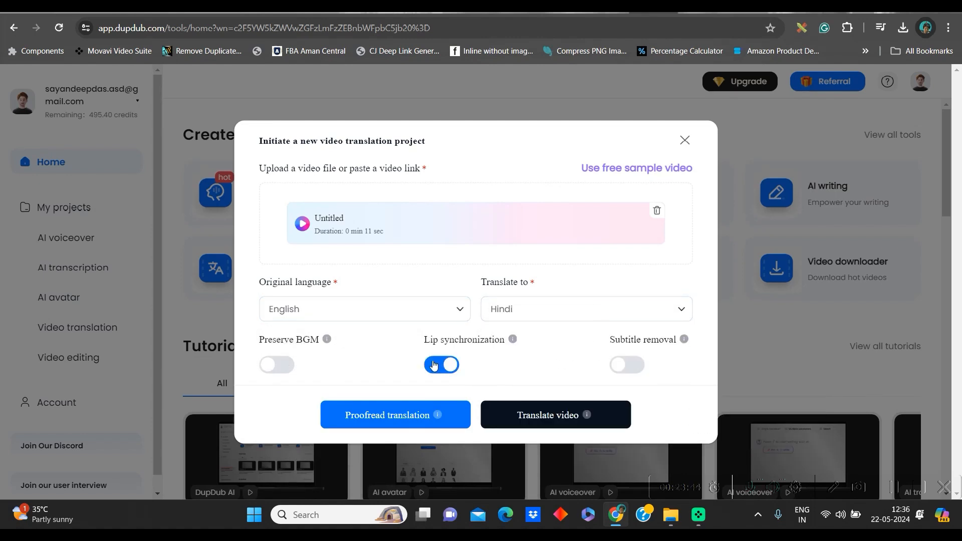
mouse_move(510, 355)
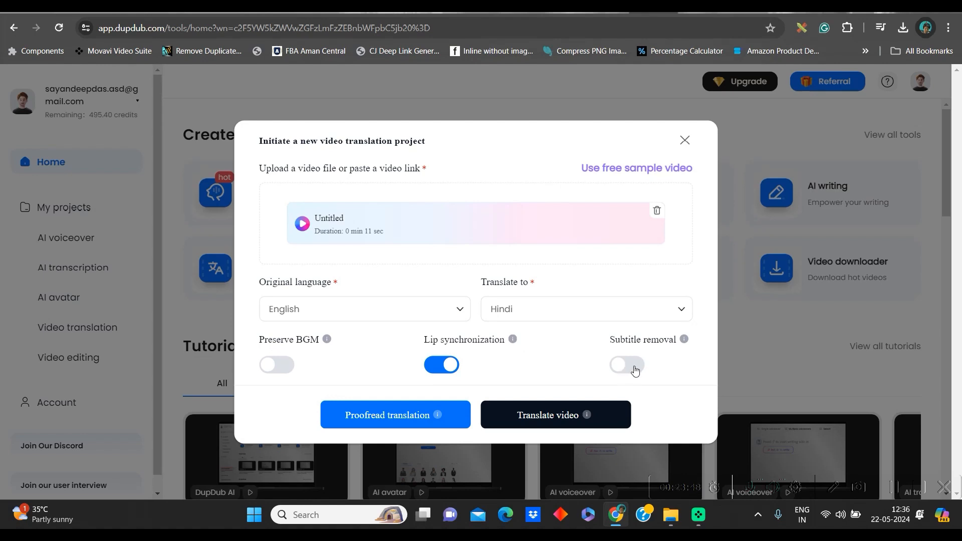
click(626, 365)
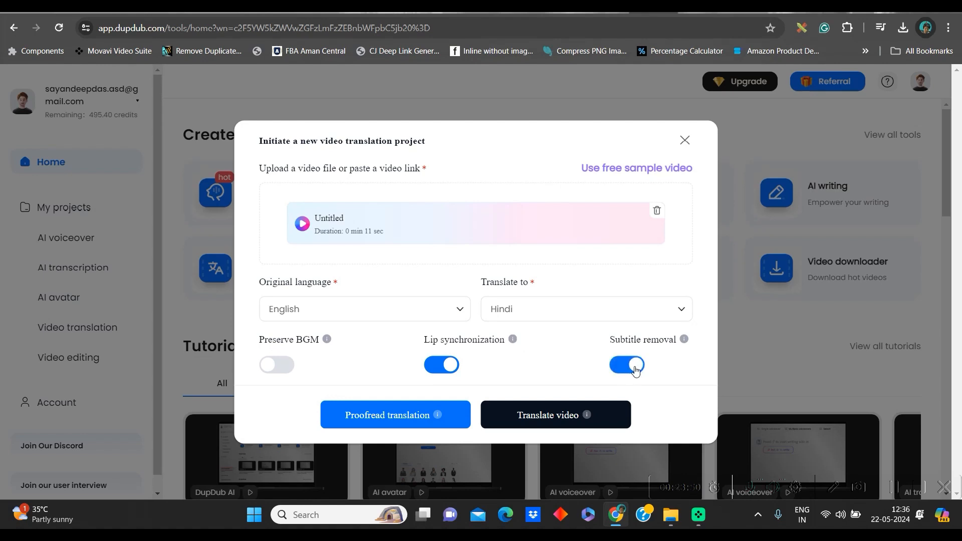
Step: Start the translation and confirm spending credits, leaving the video processing
click(553, 422)
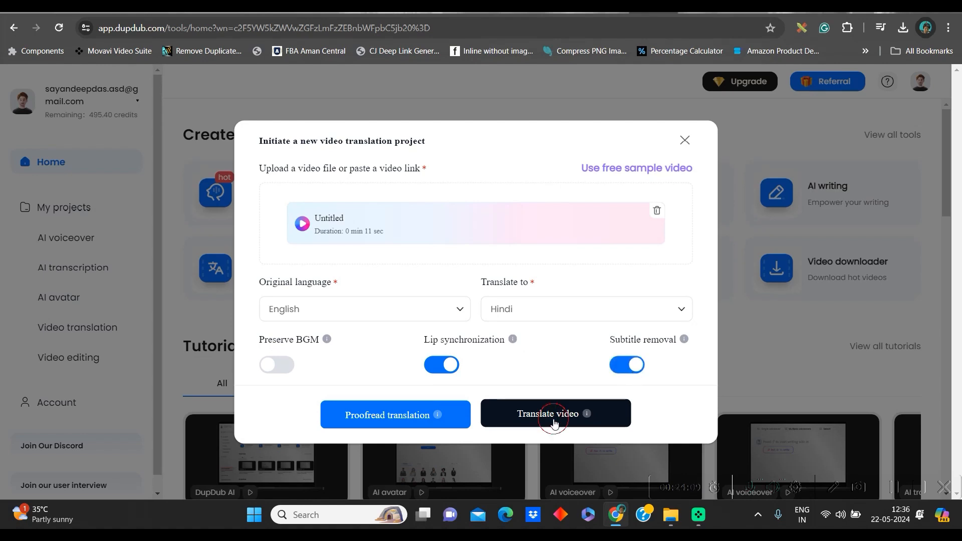
click(555, 413)
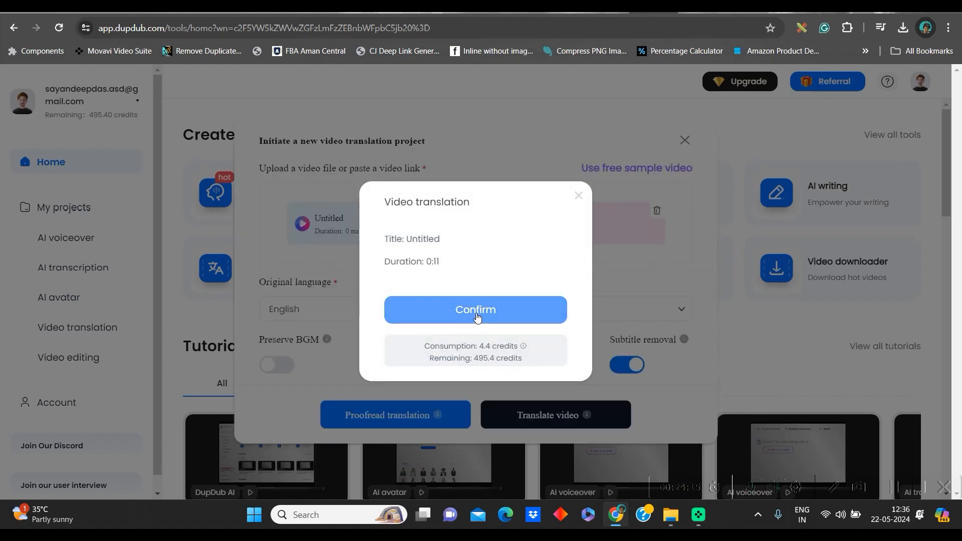
click(475, 309)
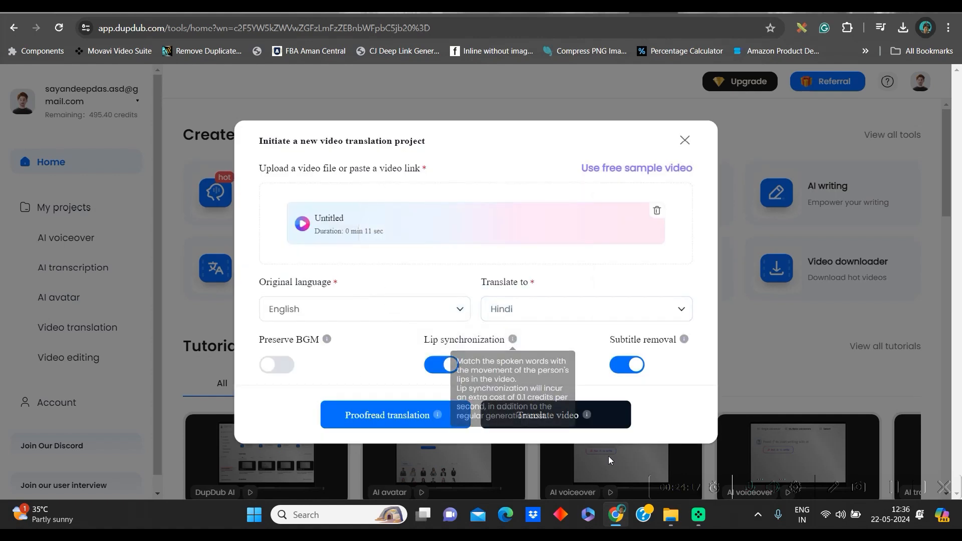
click(555, 415)
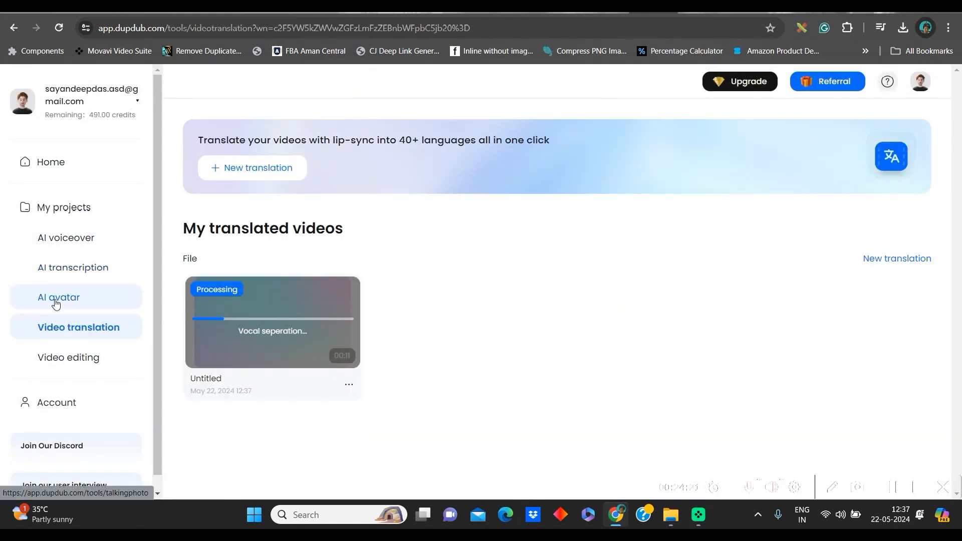
Step: From My avatars, start editing the newer footballer avatar
click(58, 296)
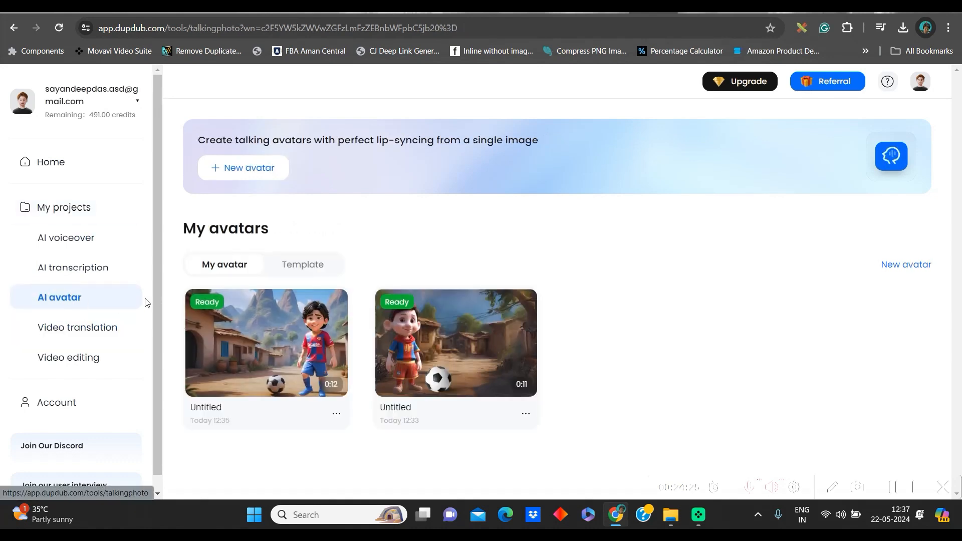
mouse_move(293, 353)
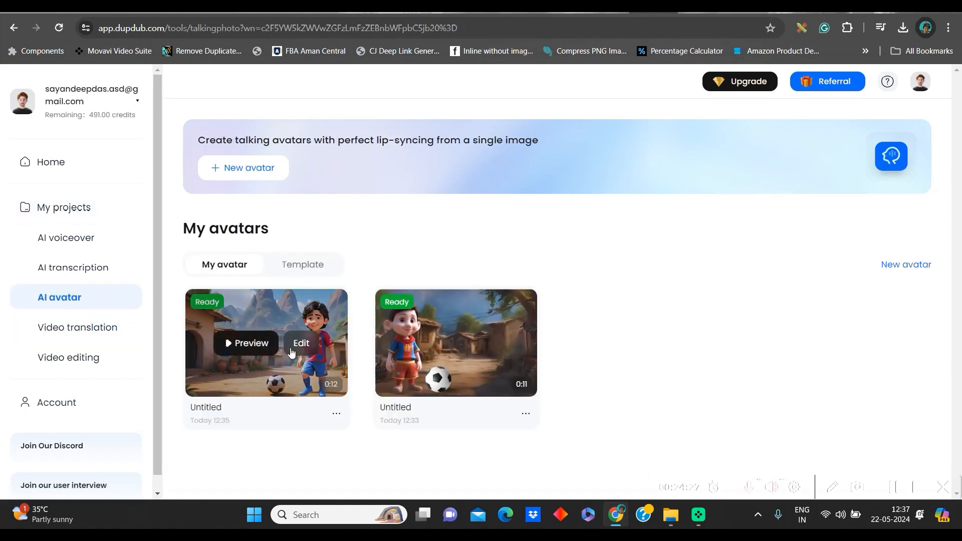
click(337, 413)
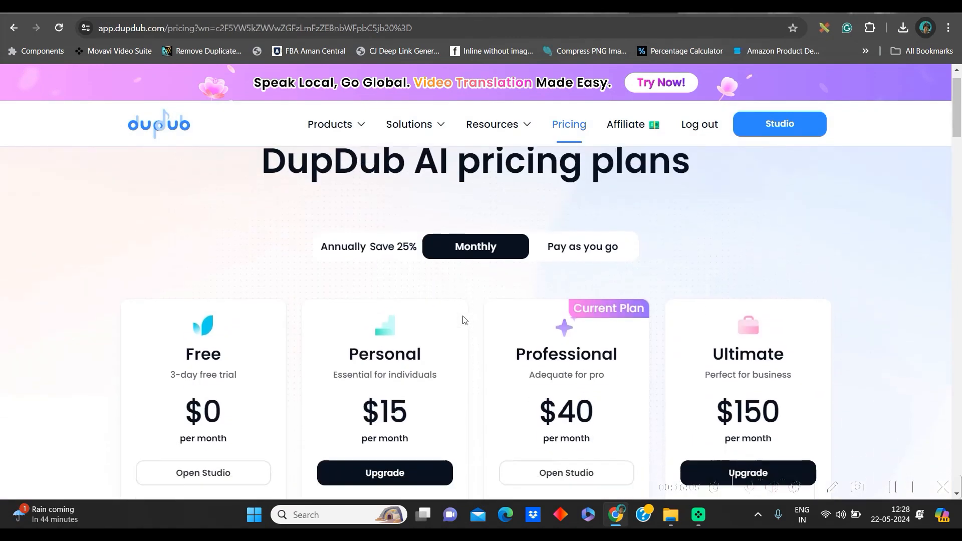
Step: Scroll through the pricing plans and return home via the DupDub logo
scroll(down, 3)
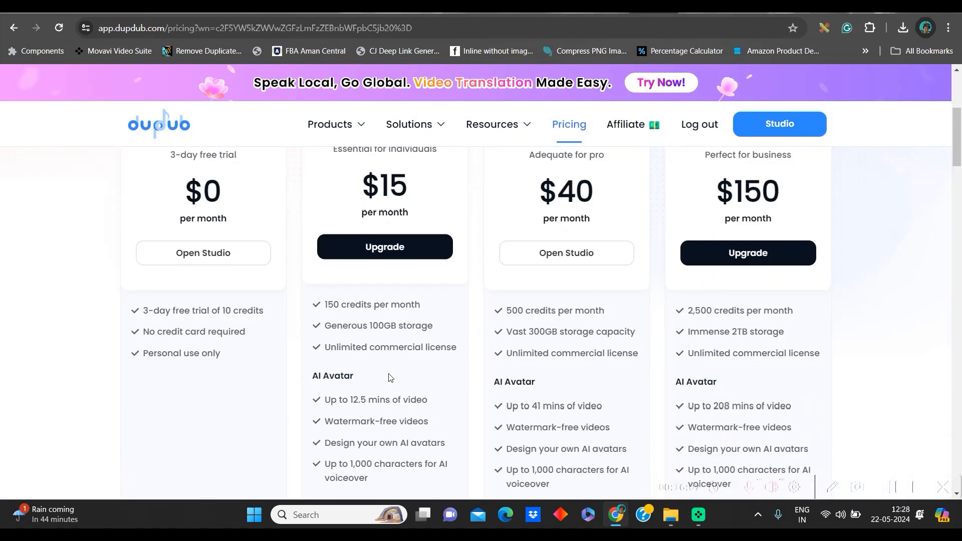
click(159, 124)
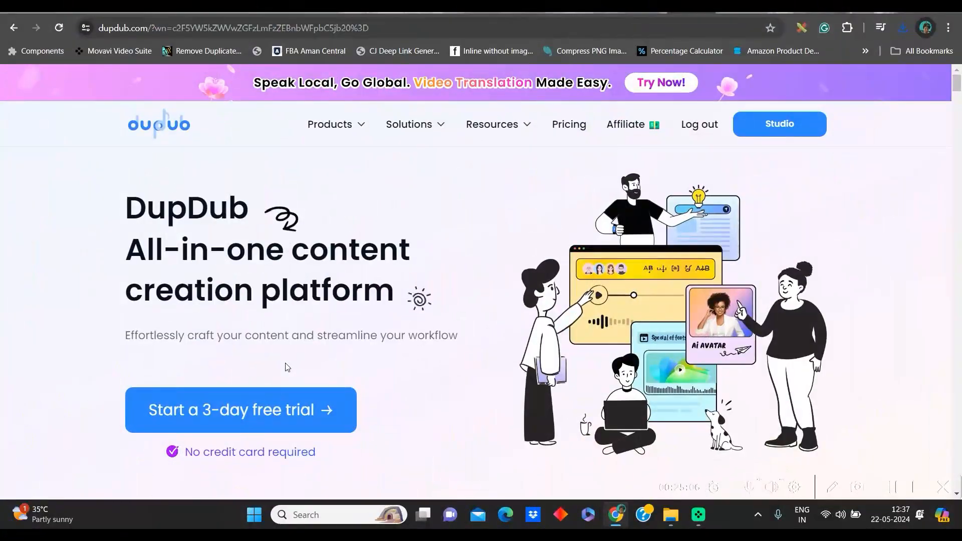